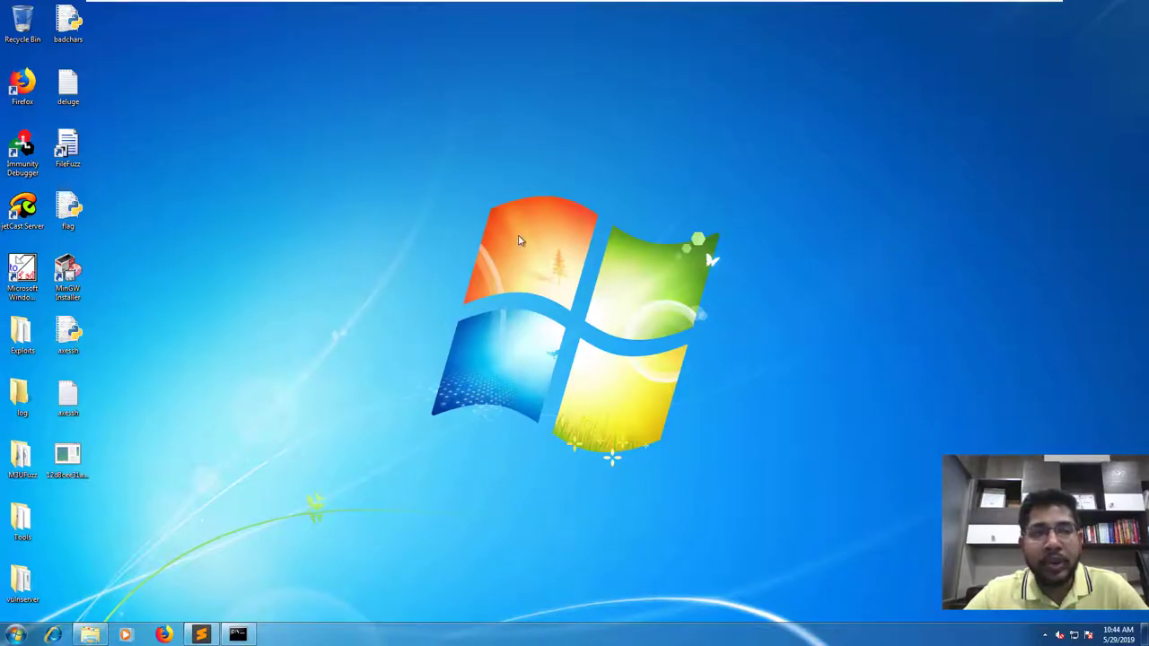
mouse_move(278, 76)
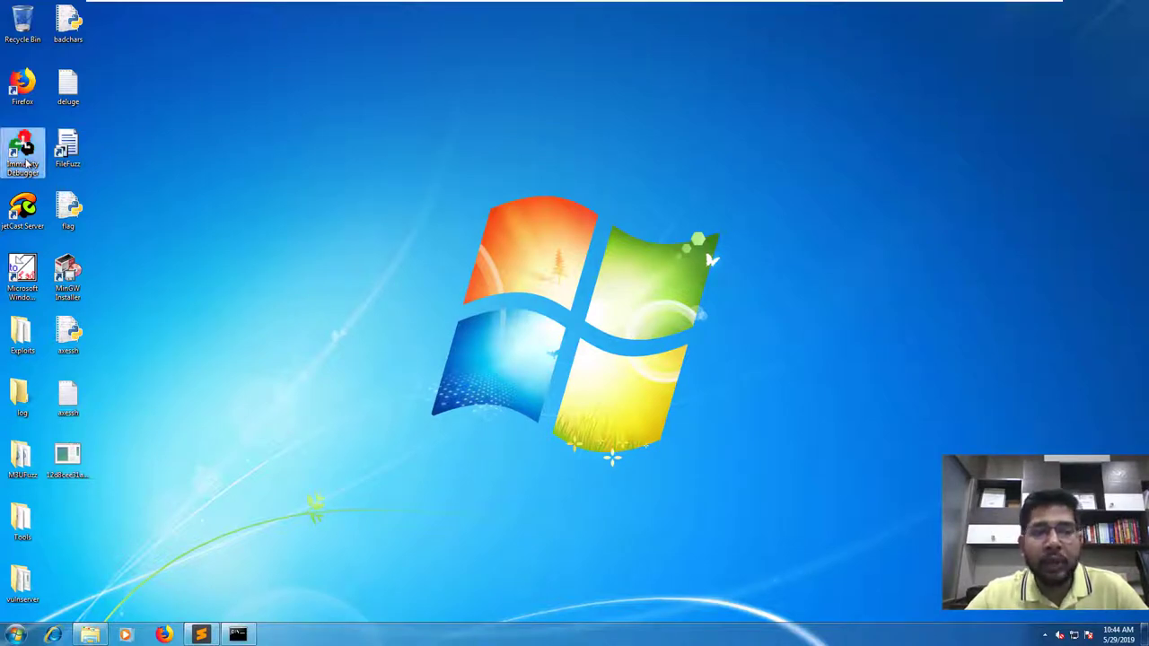
Launch Immunity Debugger from its desktop shortcut as administrator and approve the UAC prompt.
right_click(22, 153)
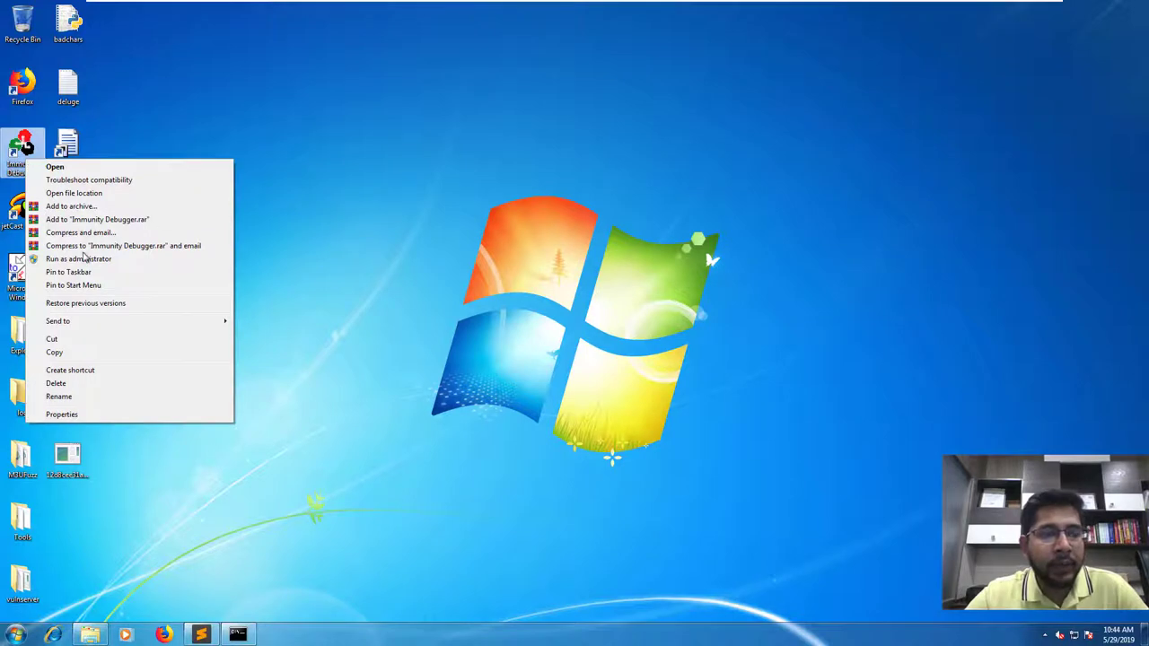
mouse_move(78, 258)
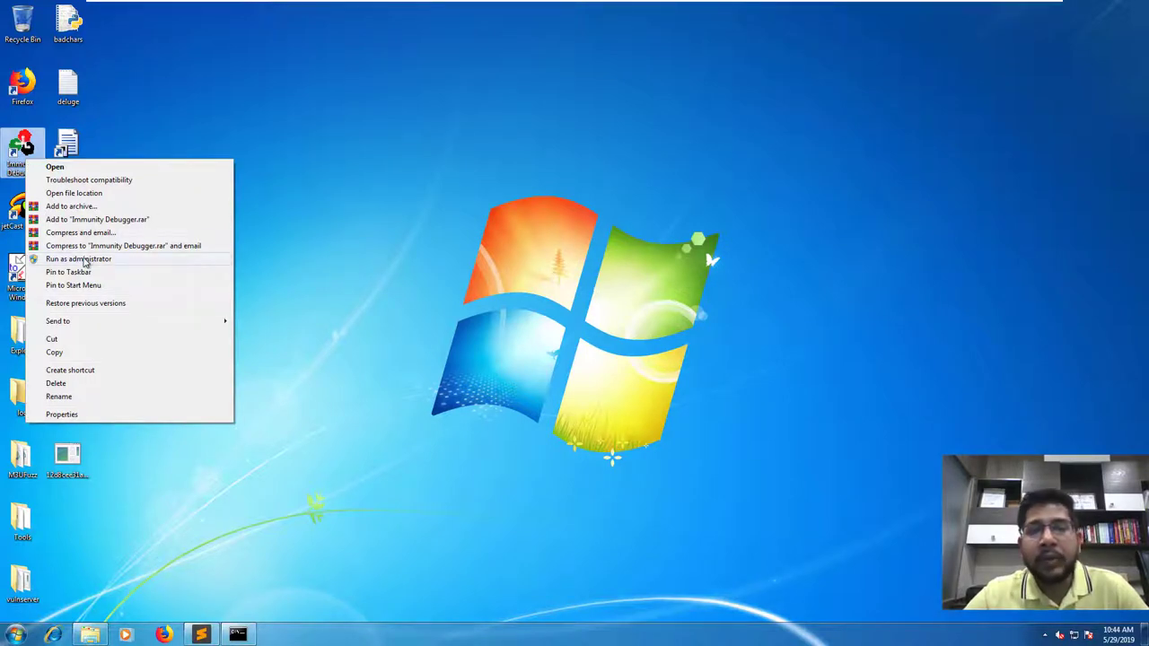
click(79, 259)
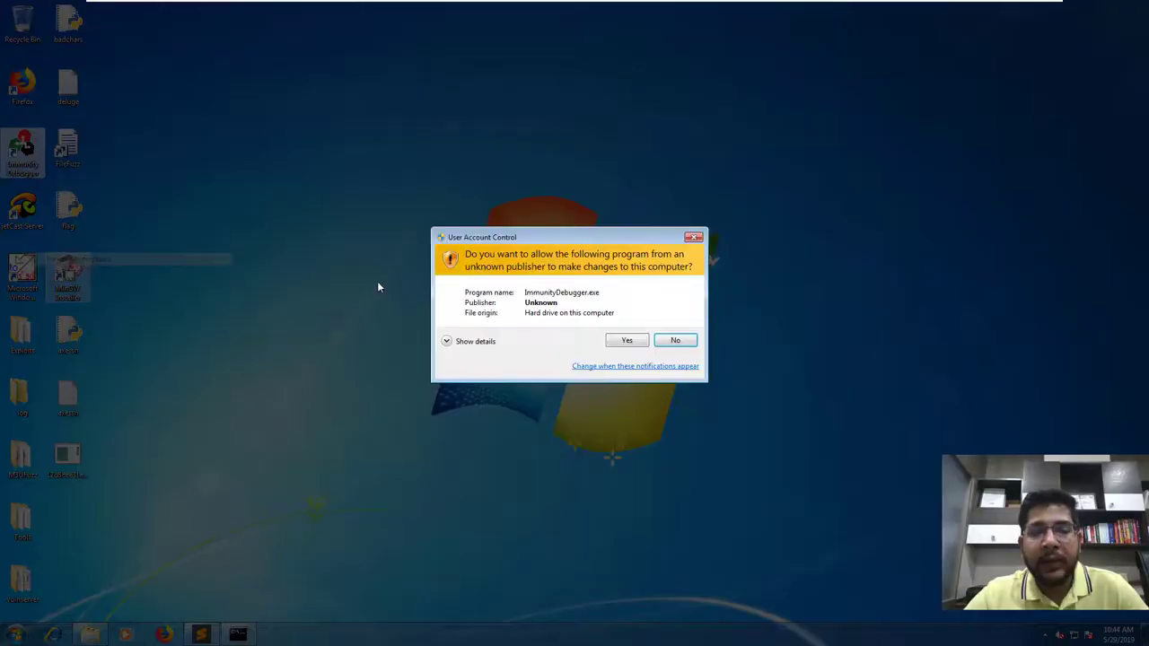
click(626, 339)
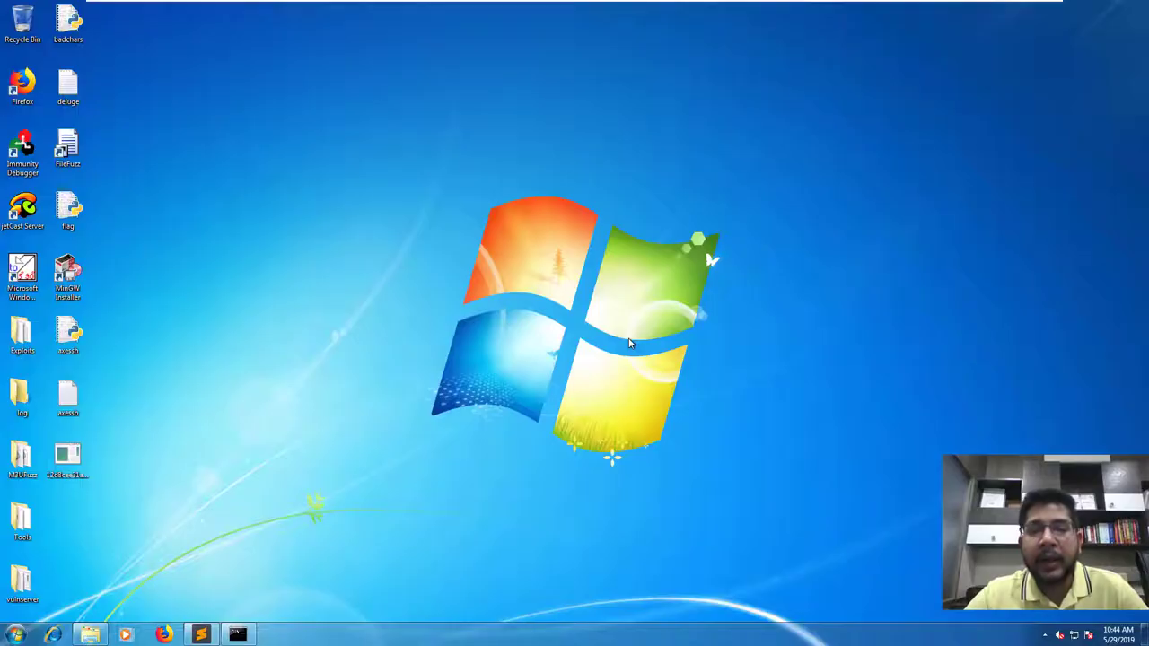
Load telnet_S.exe (Axessh) from the File menu's recent files list.
double_click(23, 148)
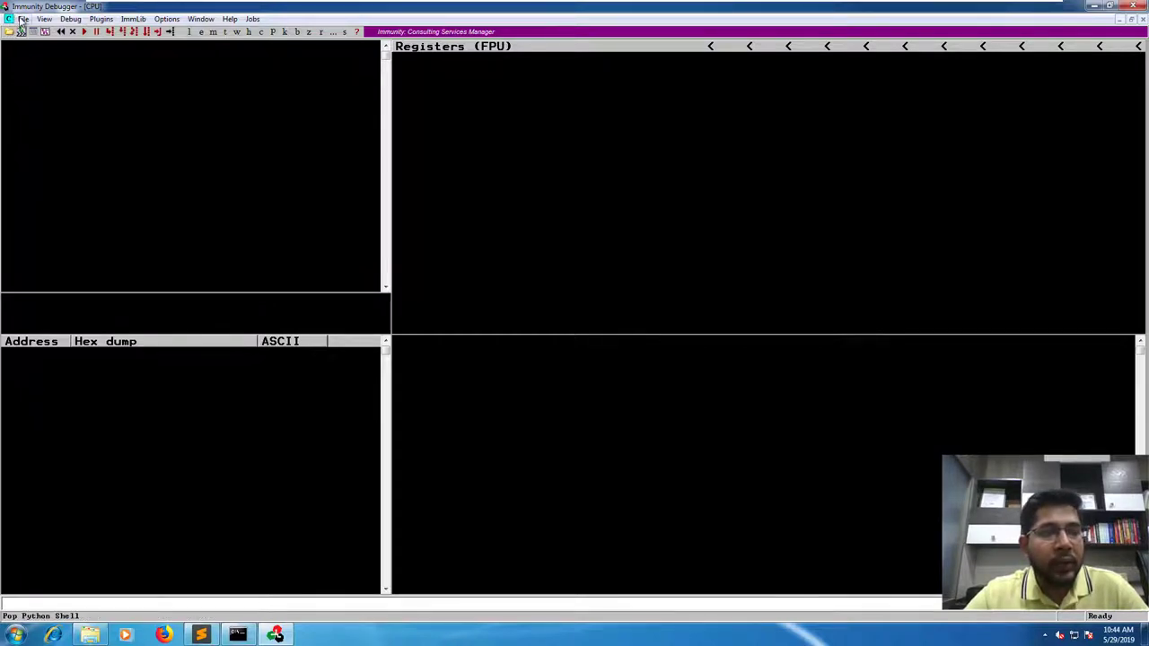
click(22, 19)
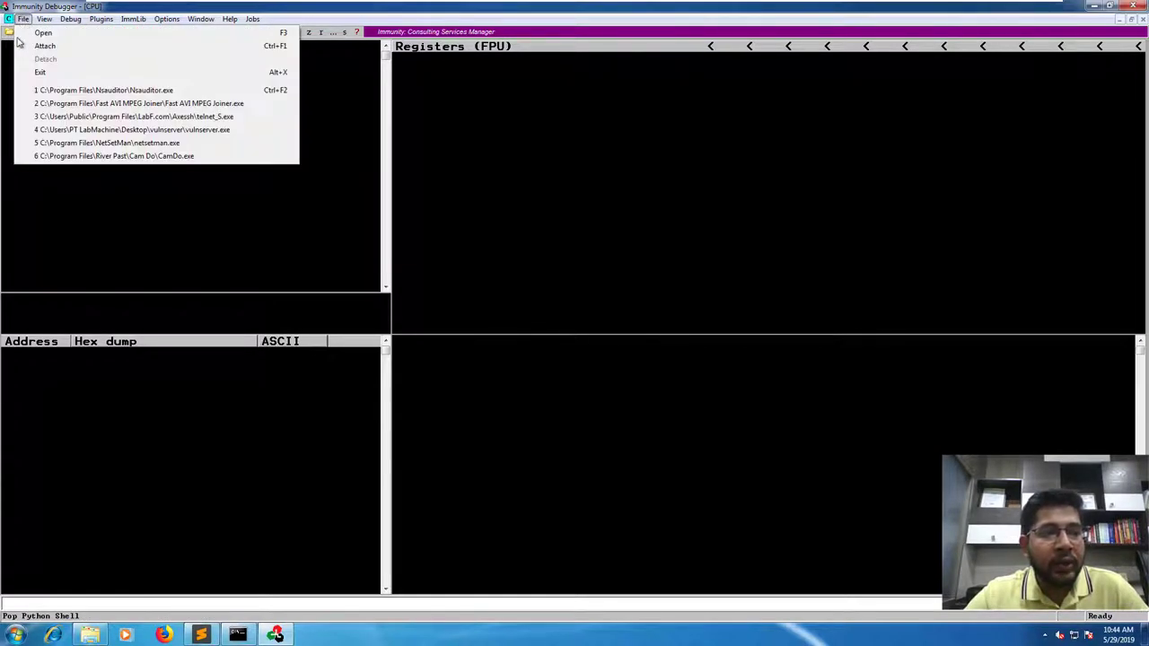
click(133, 117)
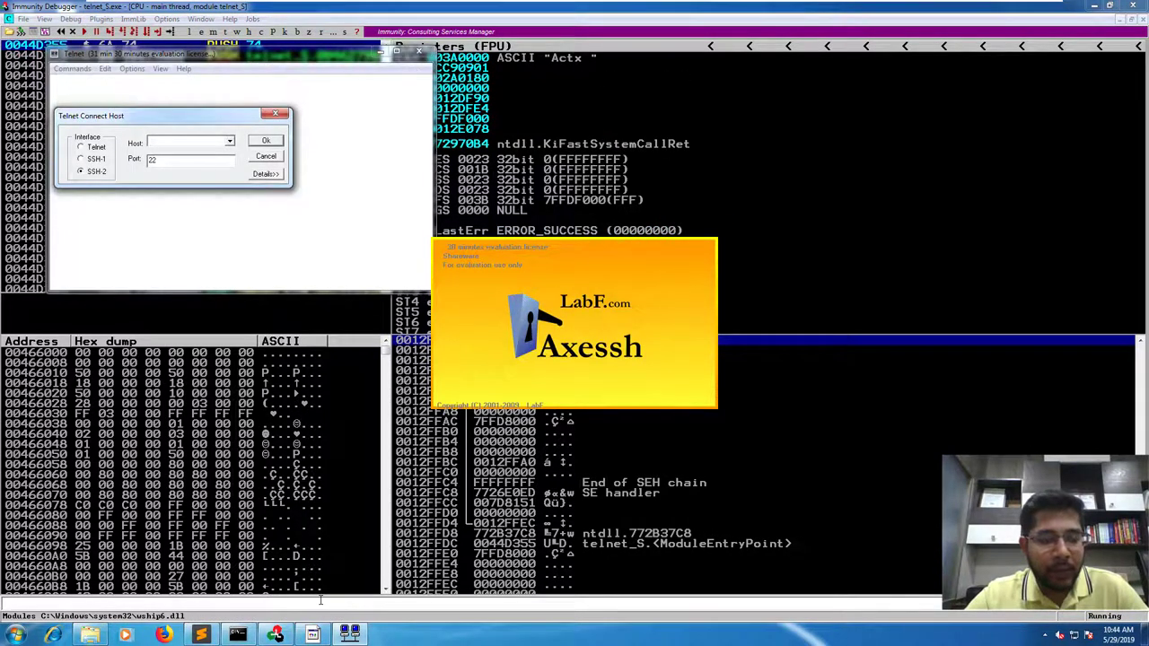
Run '!mona bytearray' in the command bar to build the 256-byte table.
click(265, 154)
text(!mona by)
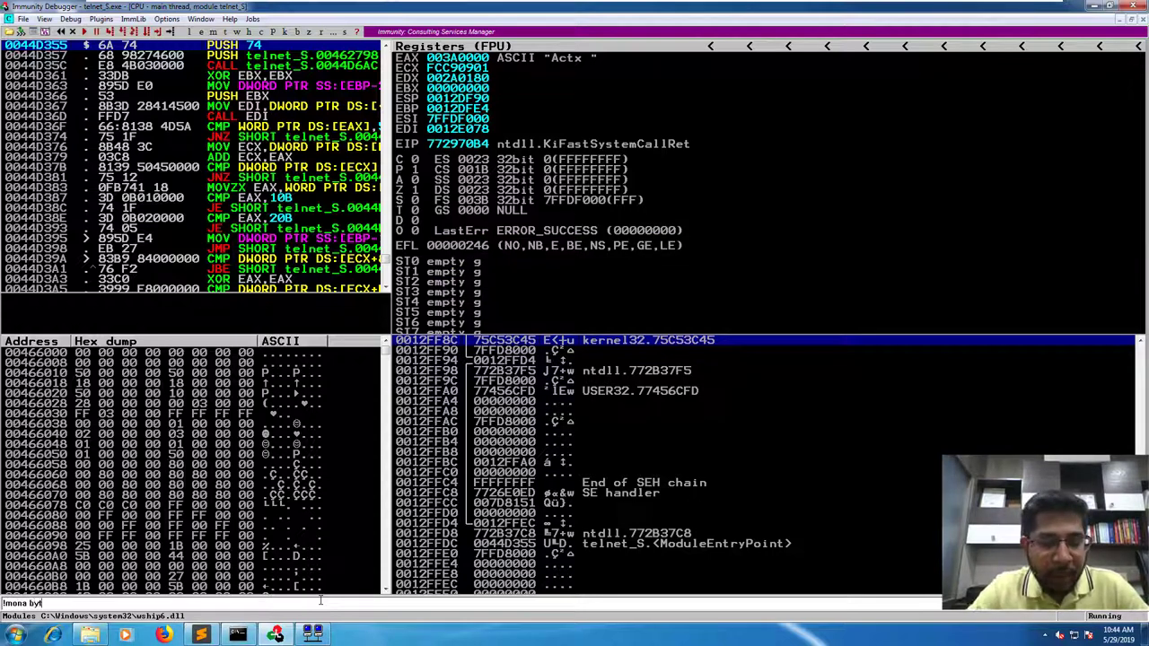
text(tearray)
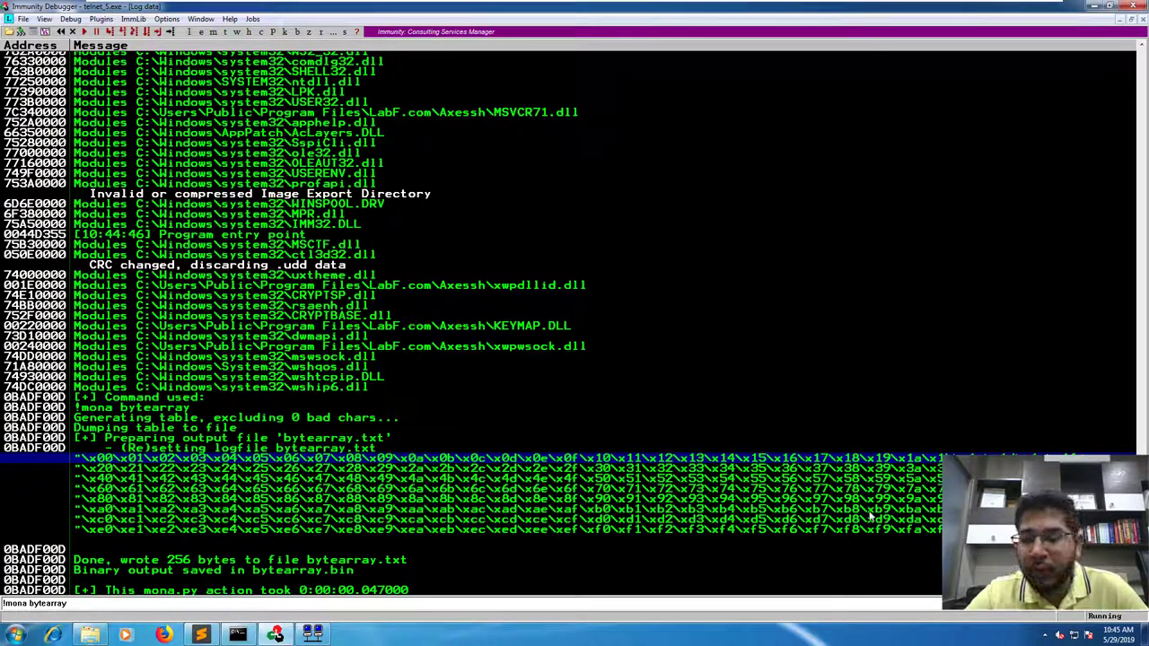
mouse_move(382, 473)
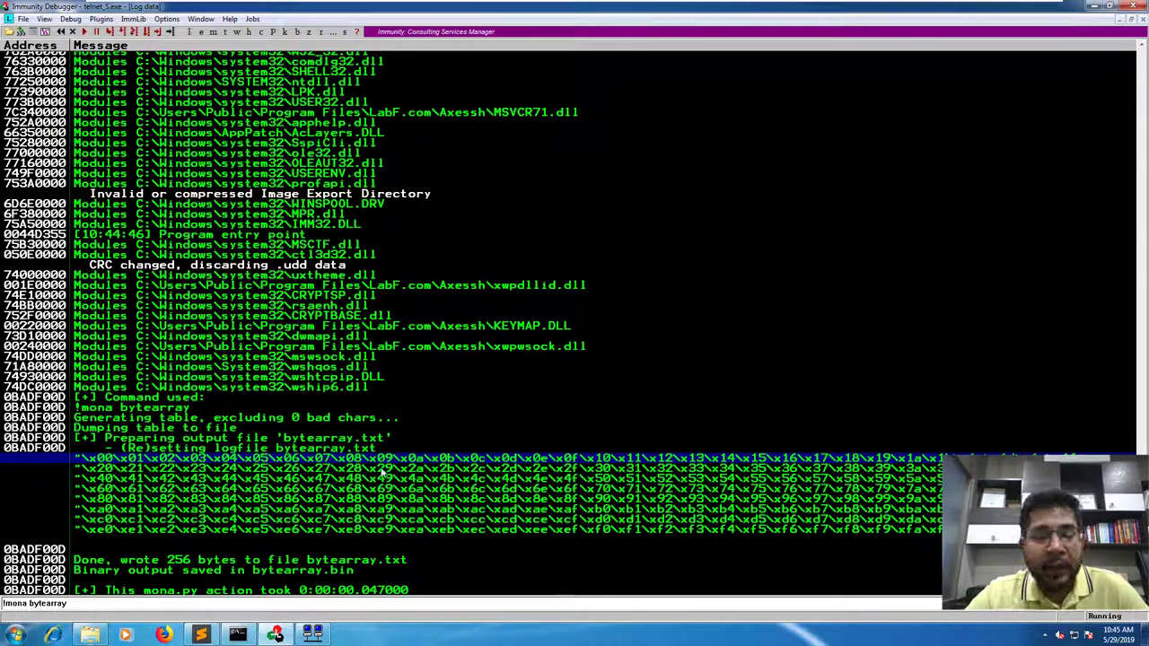
mouse_move(319, 446)
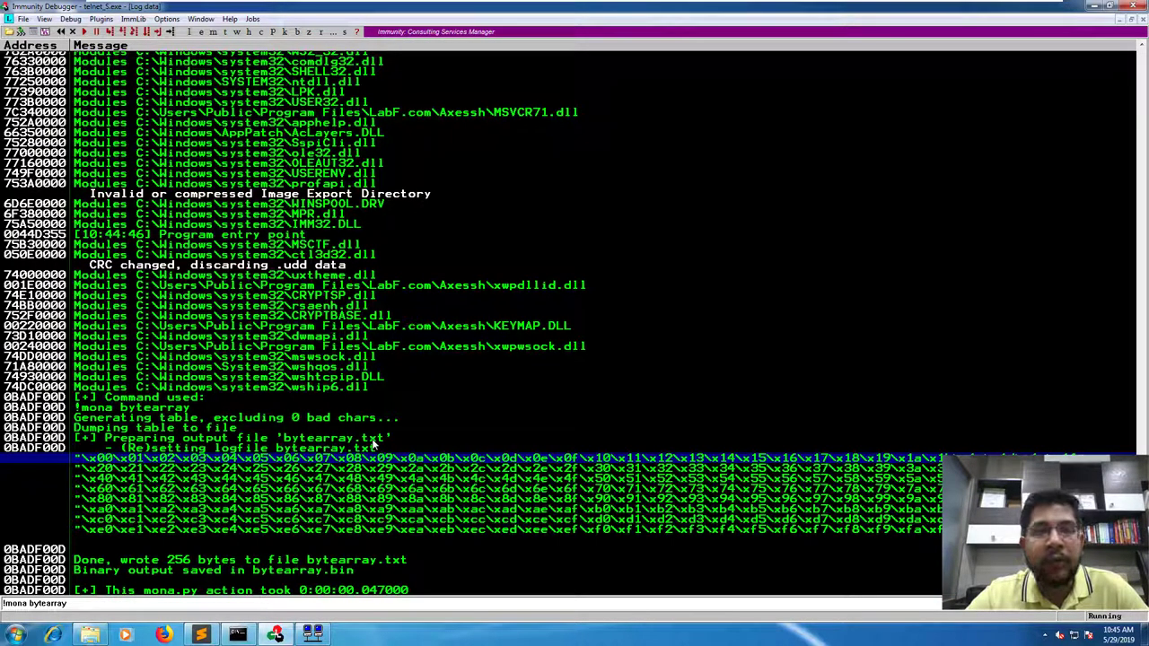
mouse_move(150, 563)
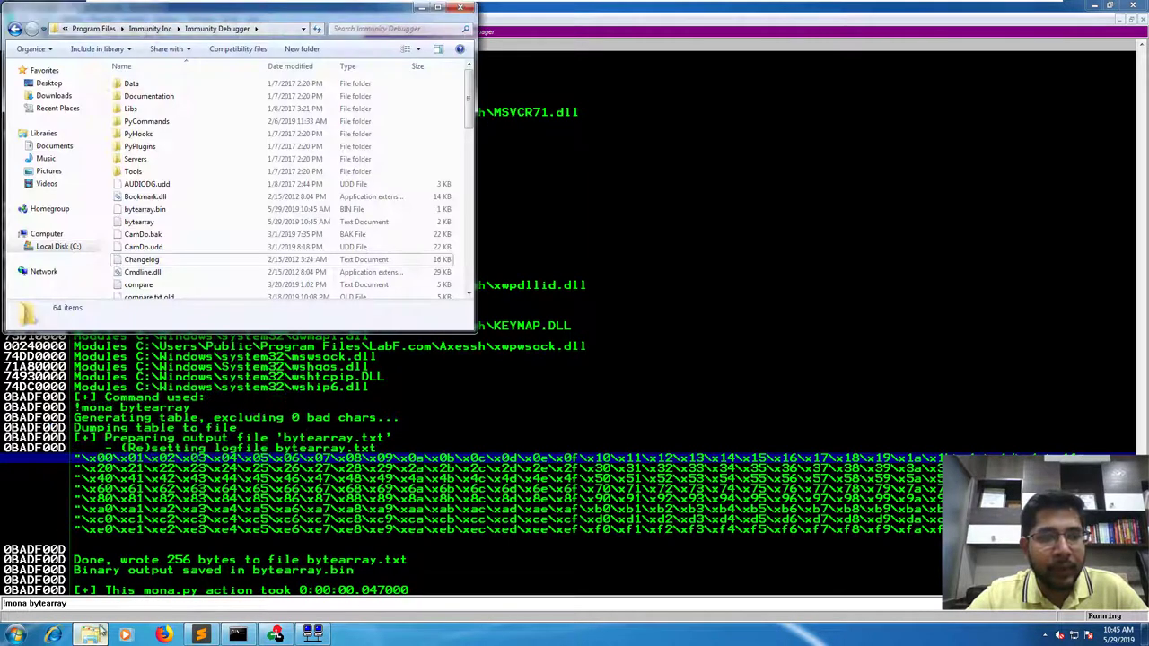
mouse_move(139, 222)
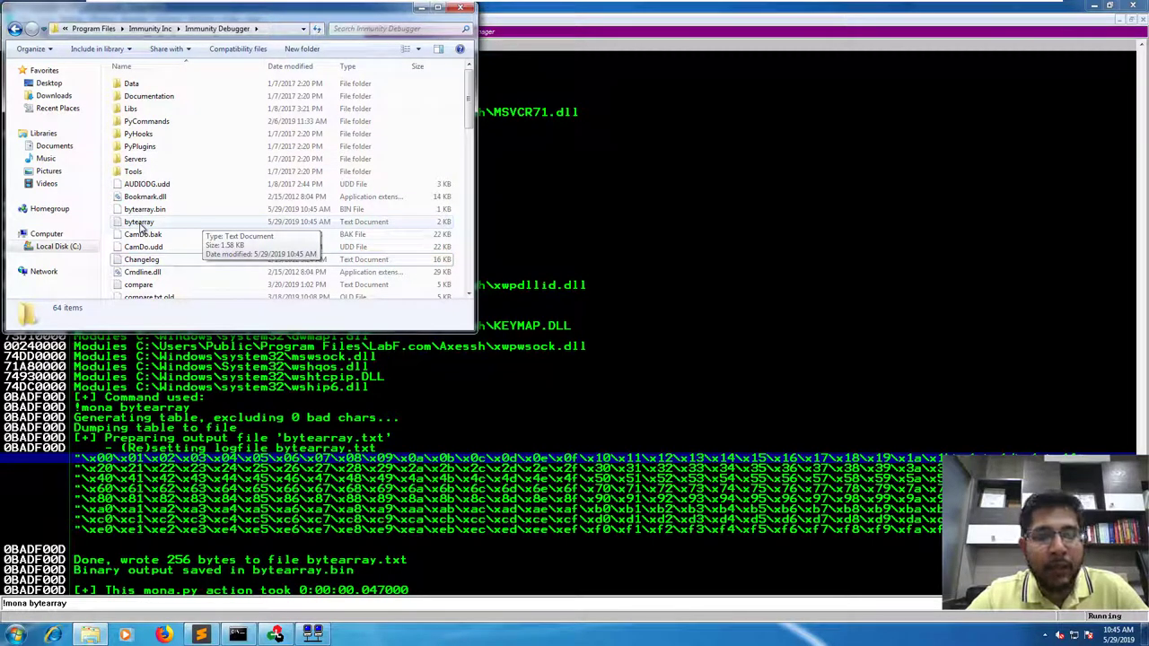
Open bytearray.txt in Notepad and scroll across its byte table.
double_click(139, 222)
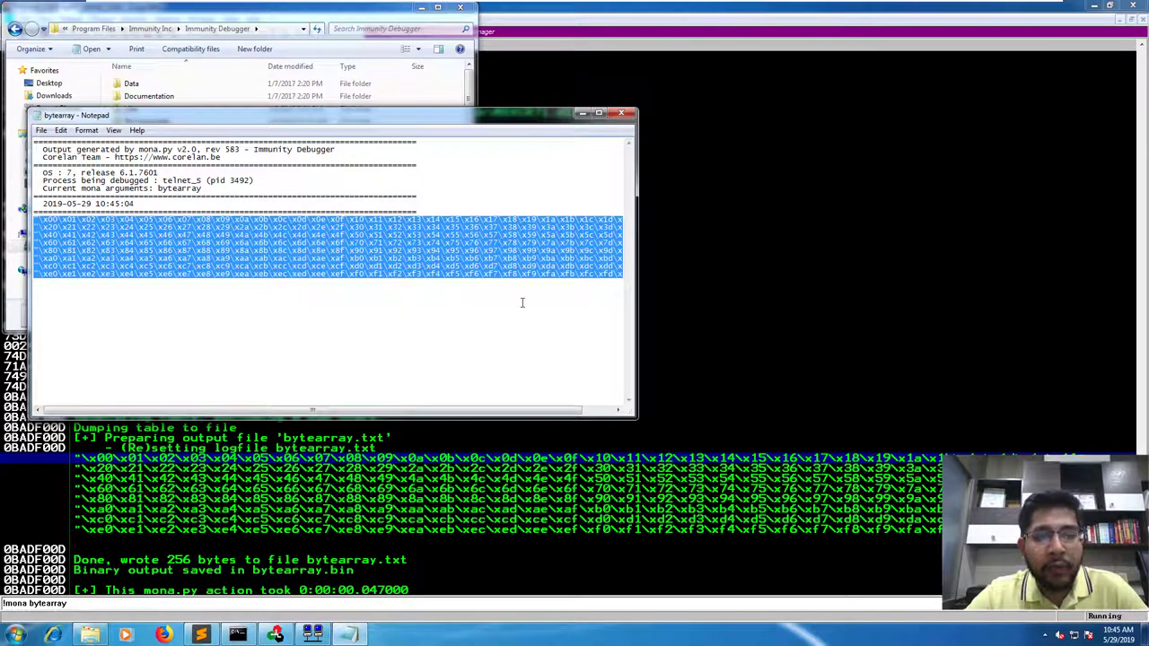
scroll(right, 3)
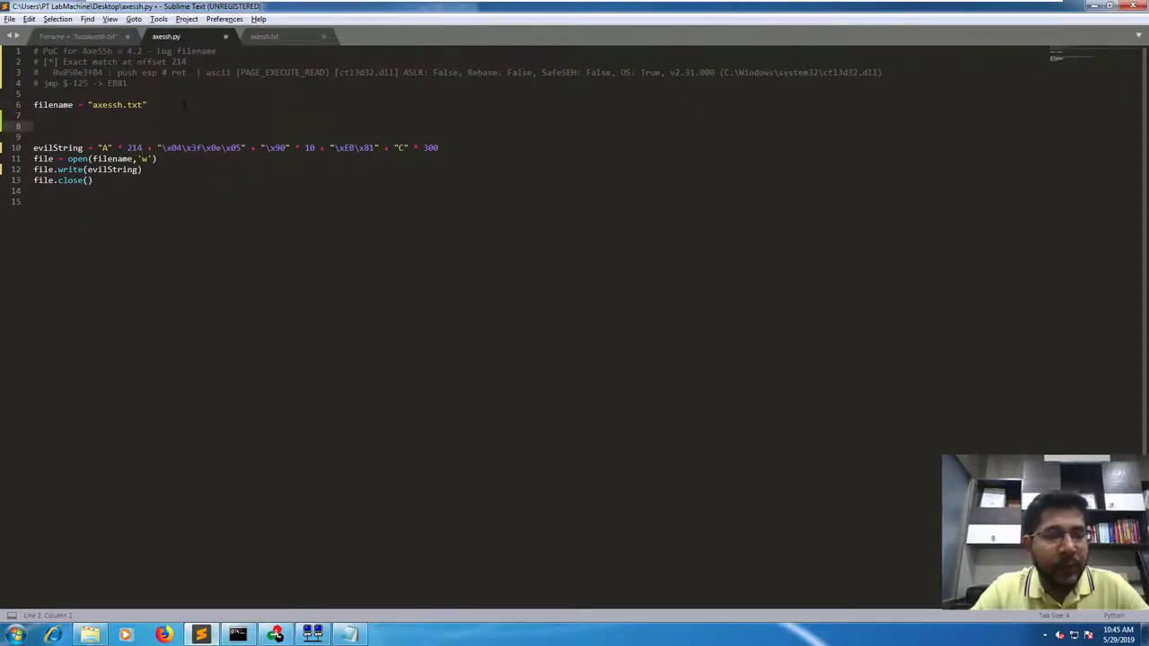
Add 'bytearray = ( )' holding the byte table, plus a '# bad chars: \x00\x0a\x0d' comment.
text(byte)
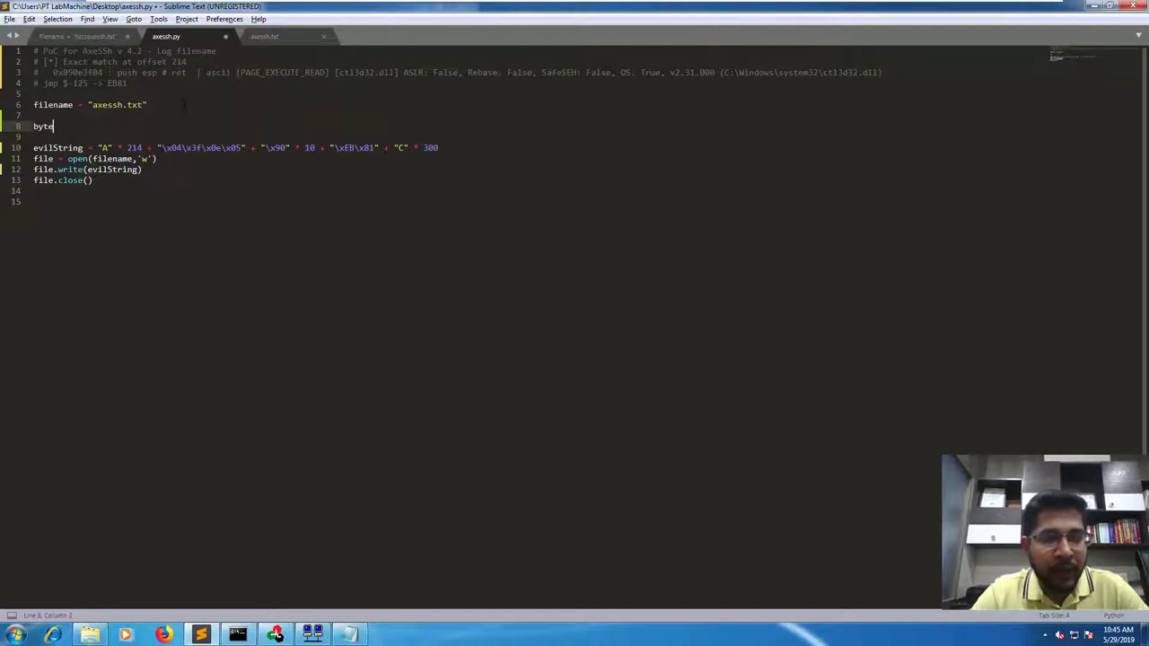
text(array = ())
click(196, 93)
text(# bad )
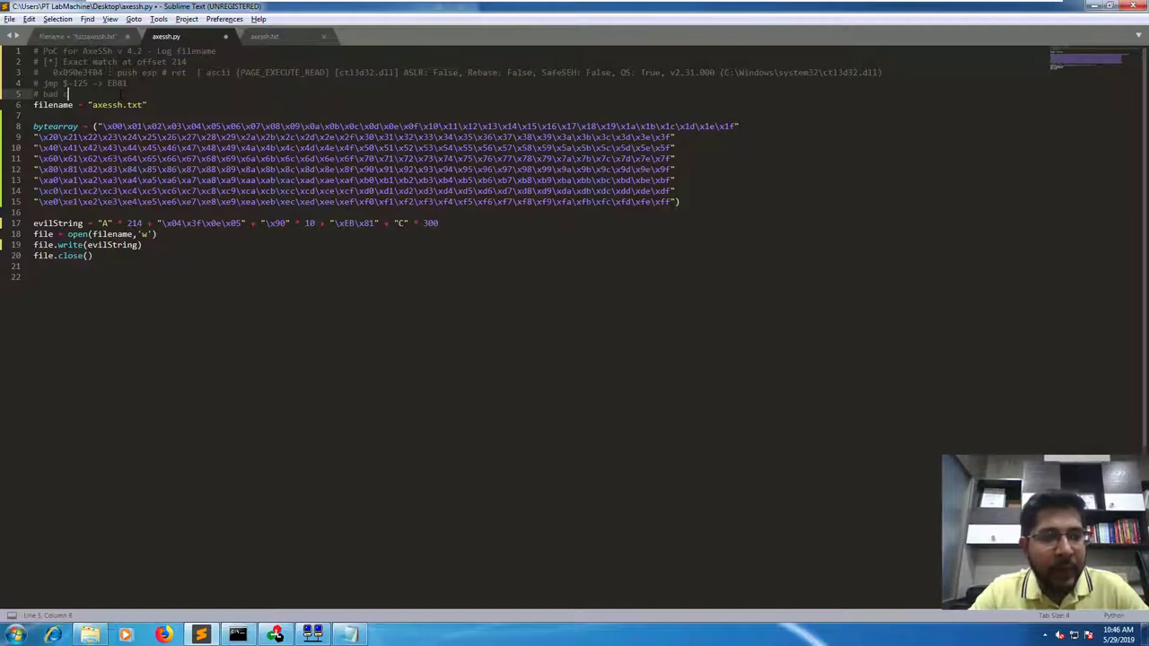
text(chars:)
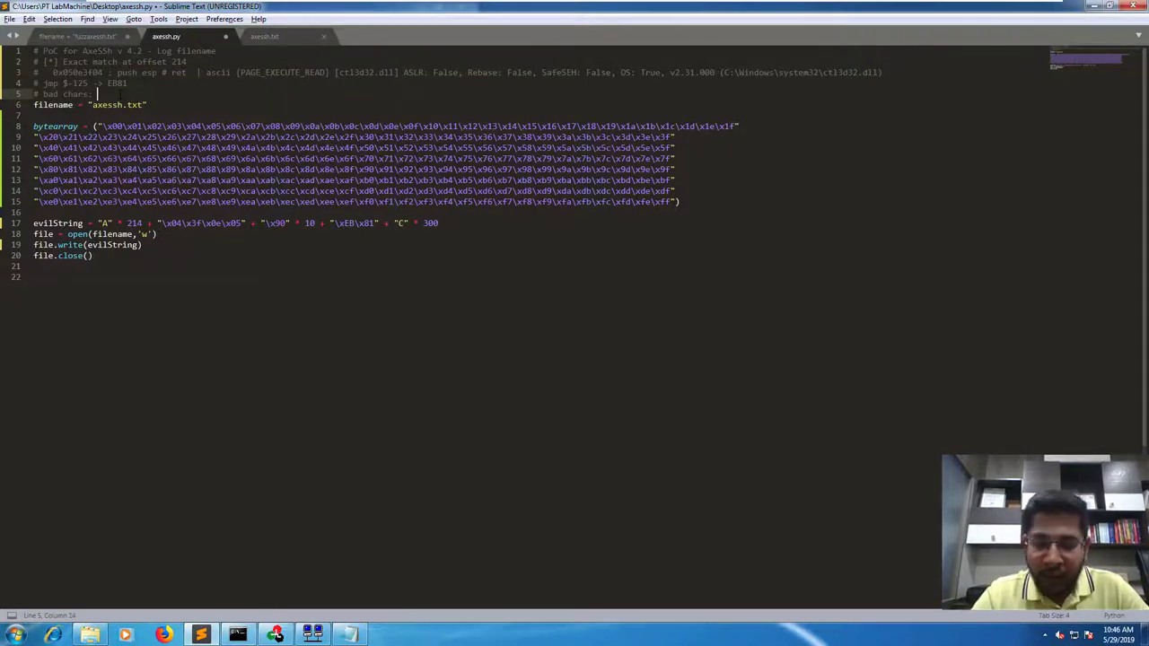
text(\x00\x0A\x0d)
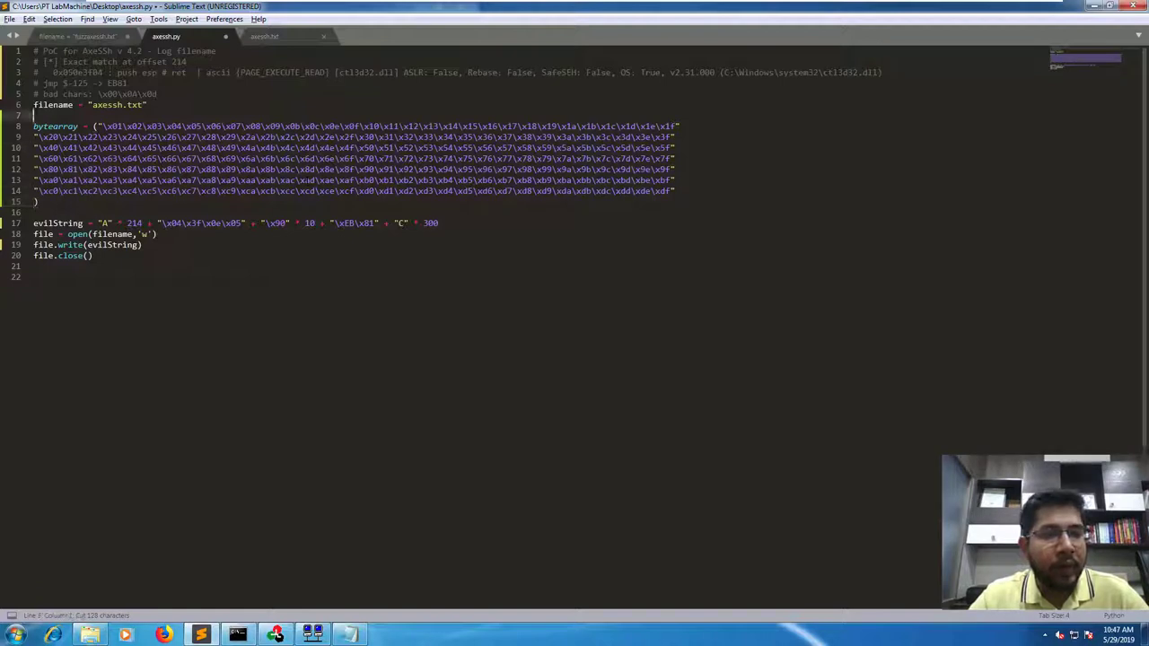
Move bytes \xd8 through \xff from the array into a comment line and save axessh.py.
key(enter)
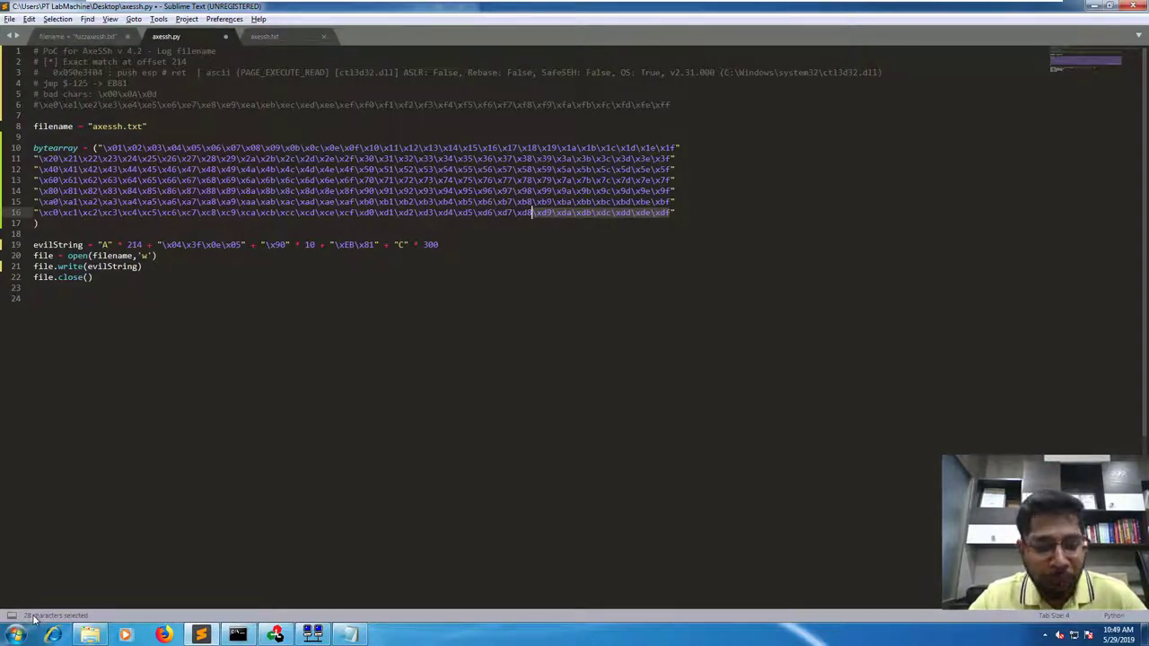
key(ctrl+x)
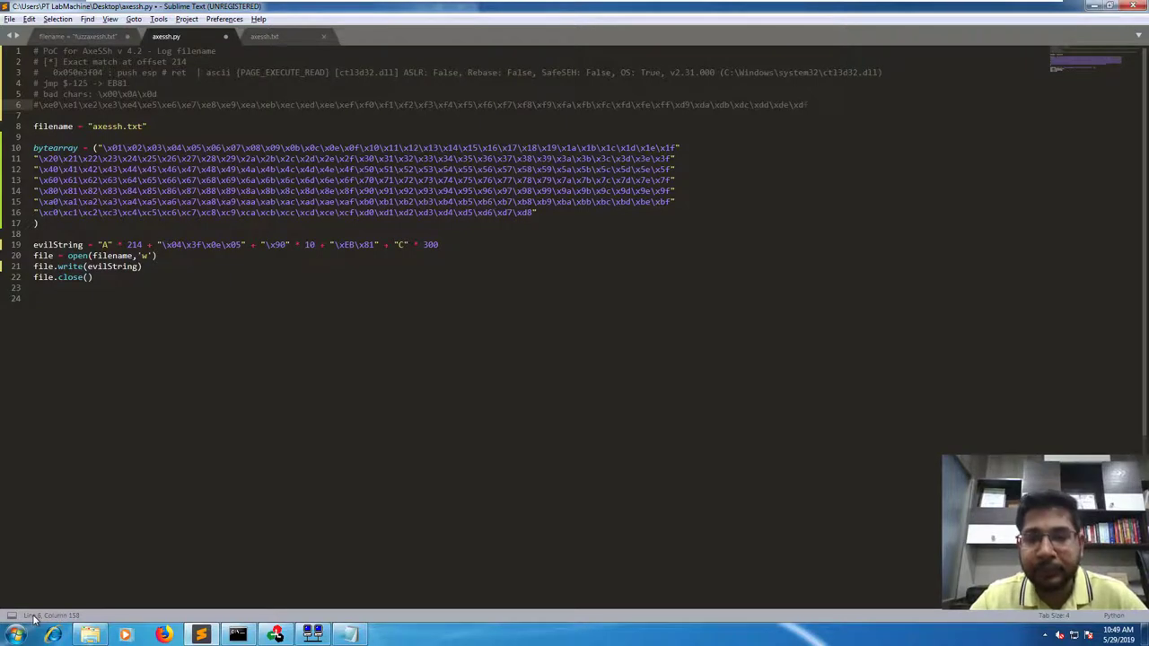
key(ctrl+s)
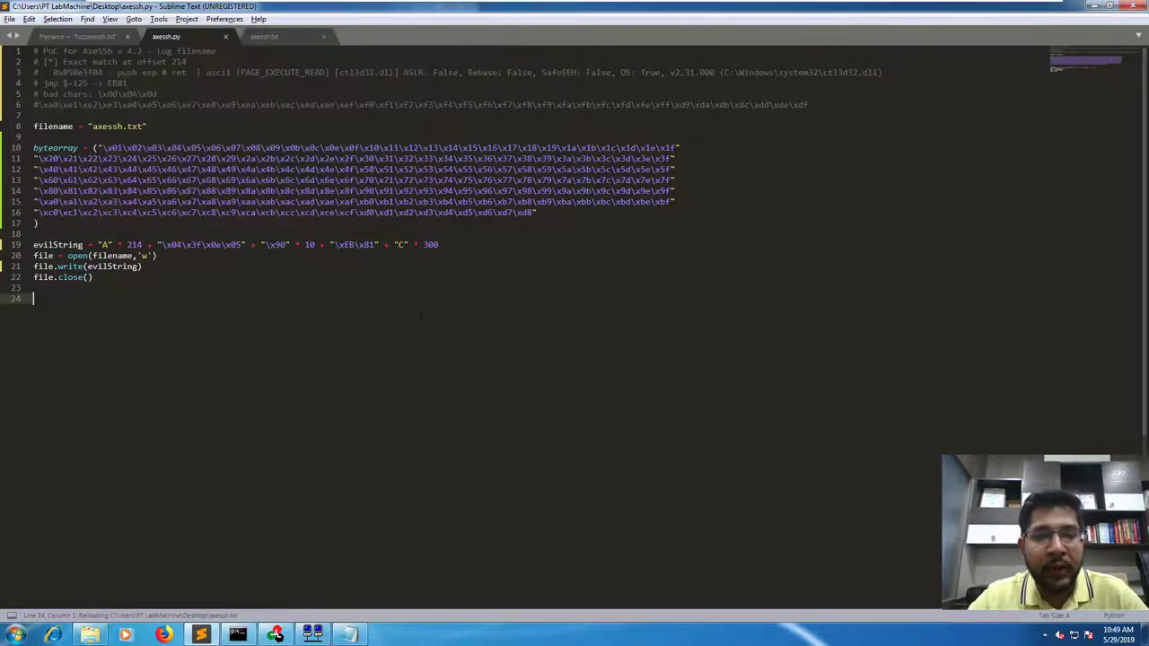
Replace the 214 A's in evilString with bytearray and check the regenerated axessh.txt.
click(264, 36)
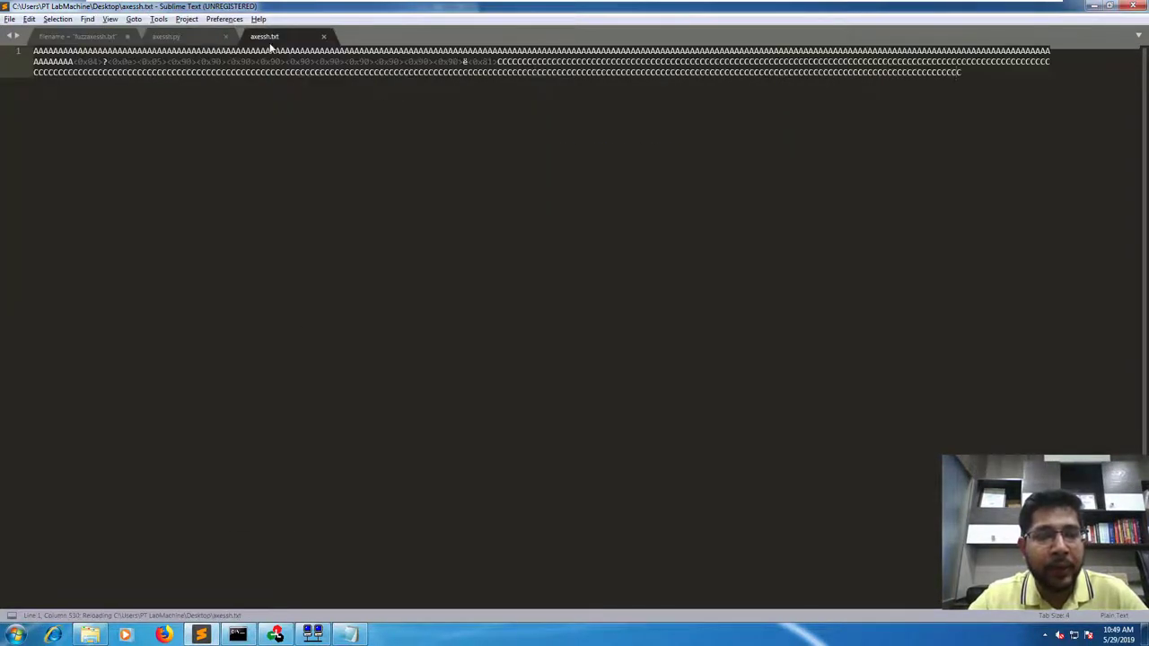
key(ctrl+a)
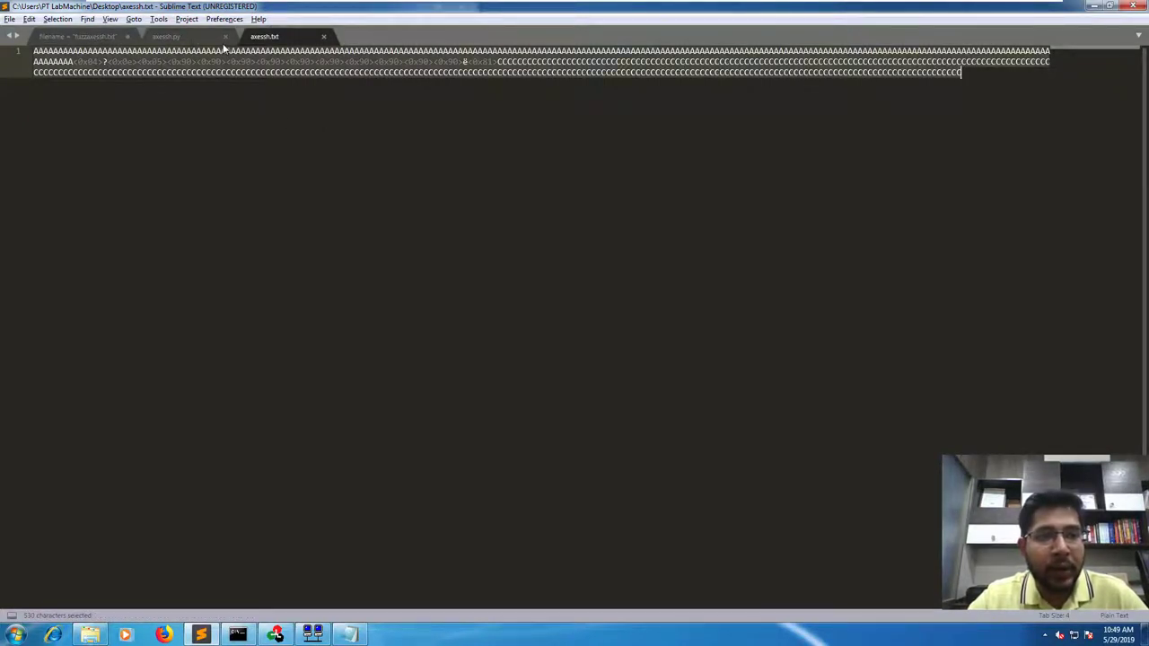
click(166, 36)
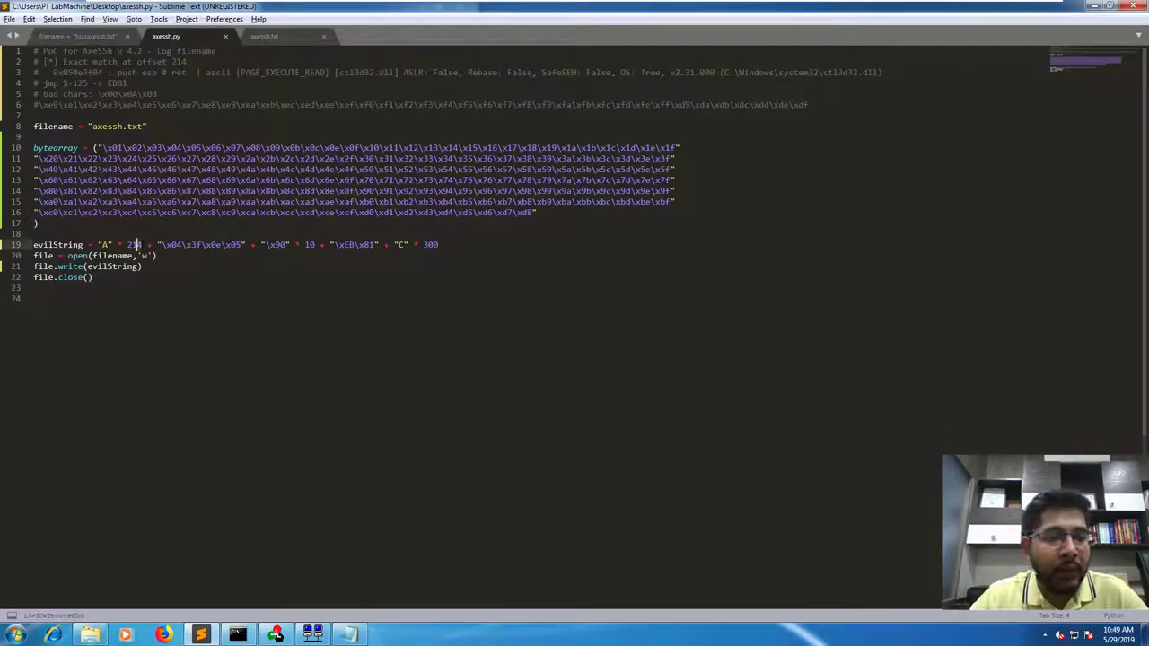
text(by)
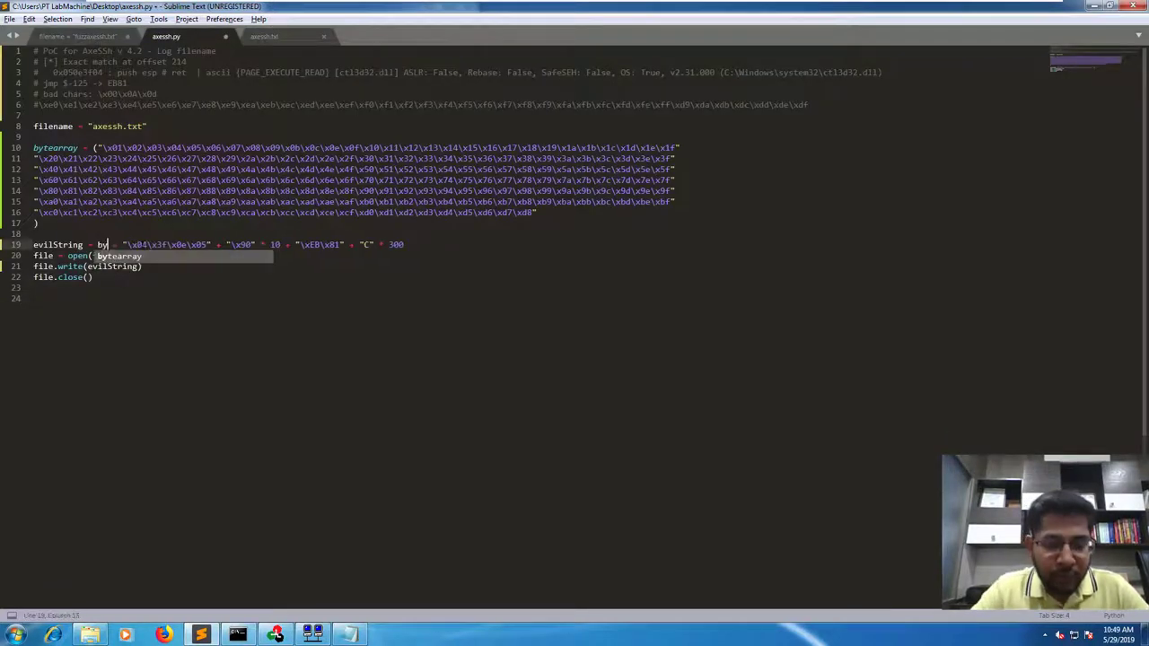
text(filename,'w'))
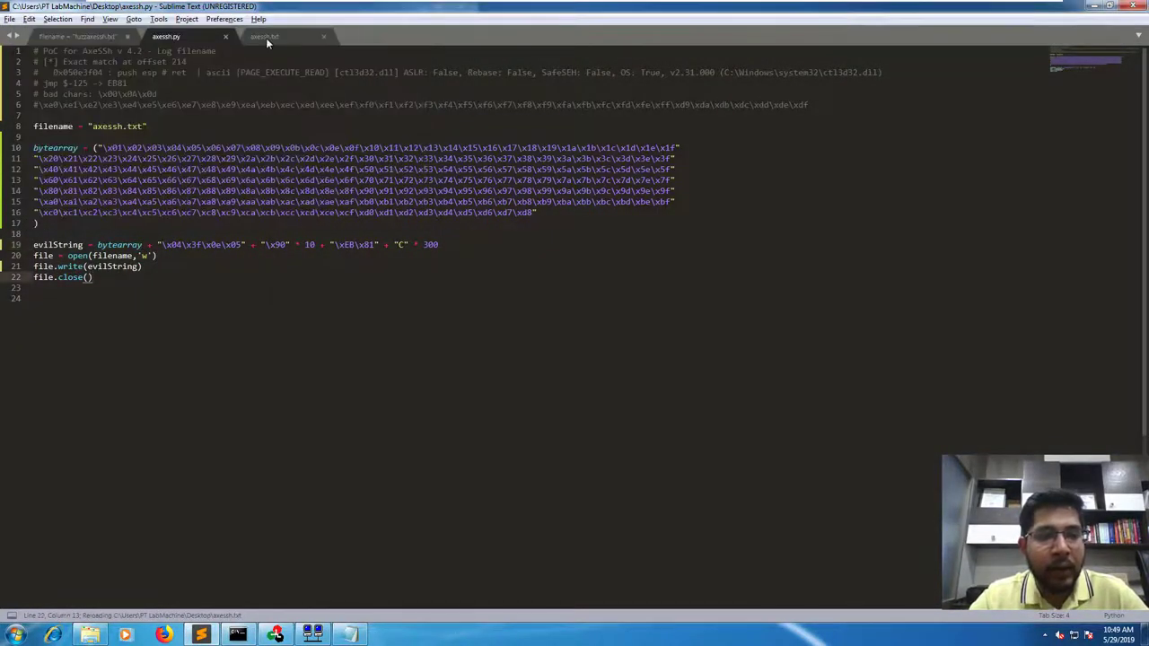
click(287, 36)
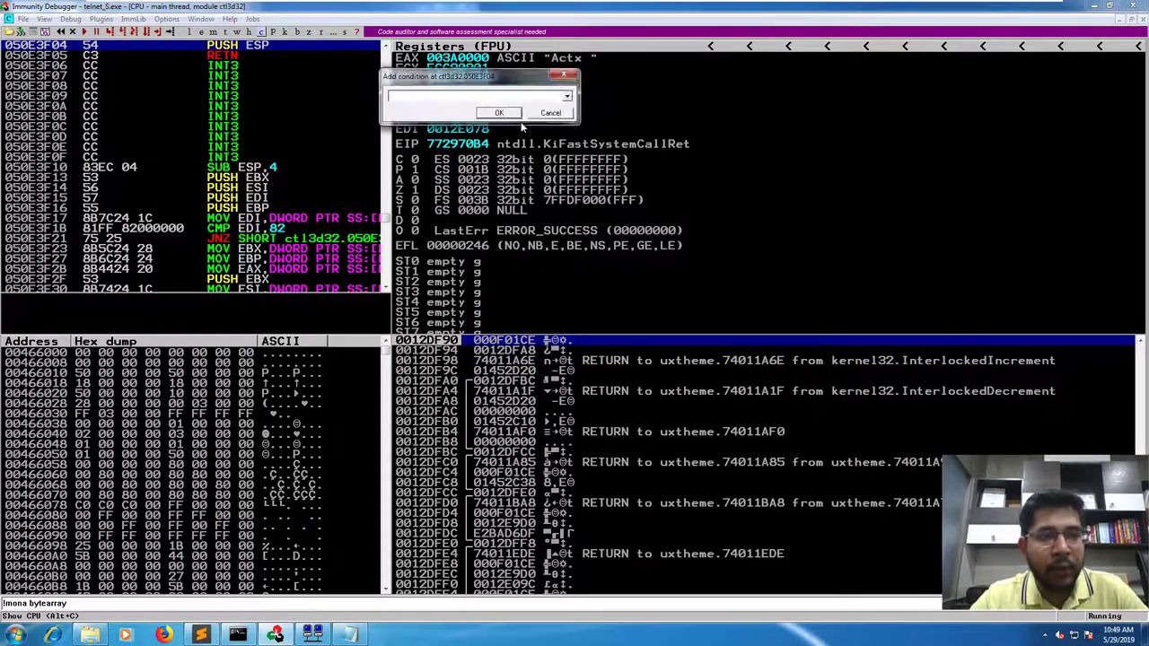
Cancel the breakpoint condition prompt and open Details>> and Settings in Telnet Connect Host.
click(550, 112)
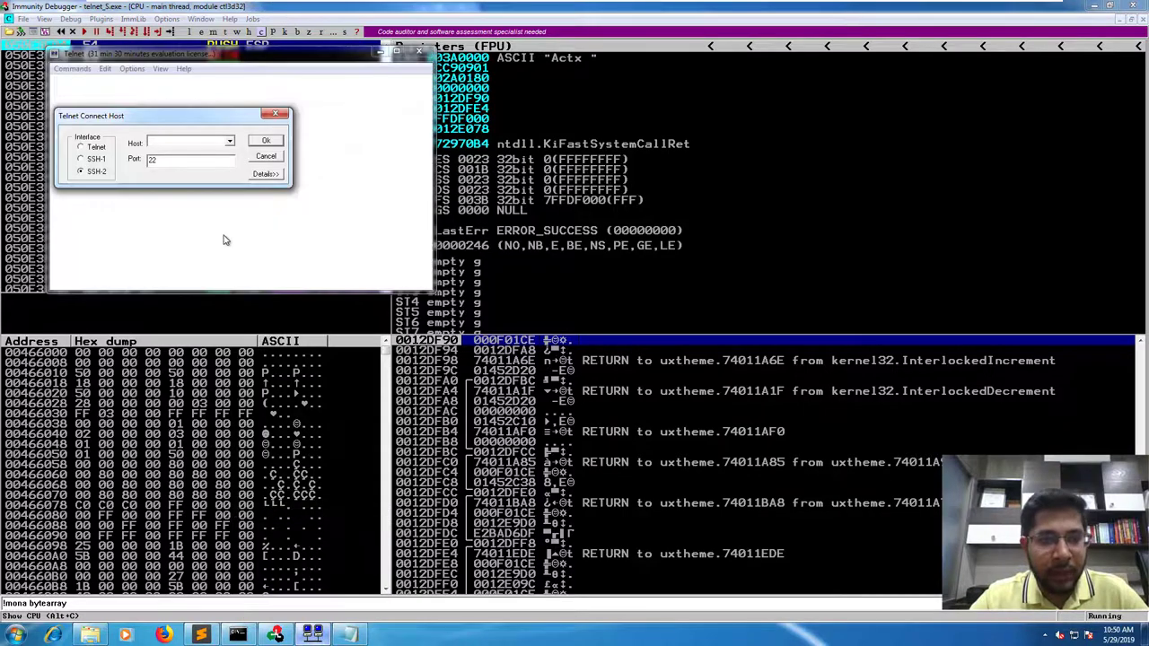
click(264, 173)
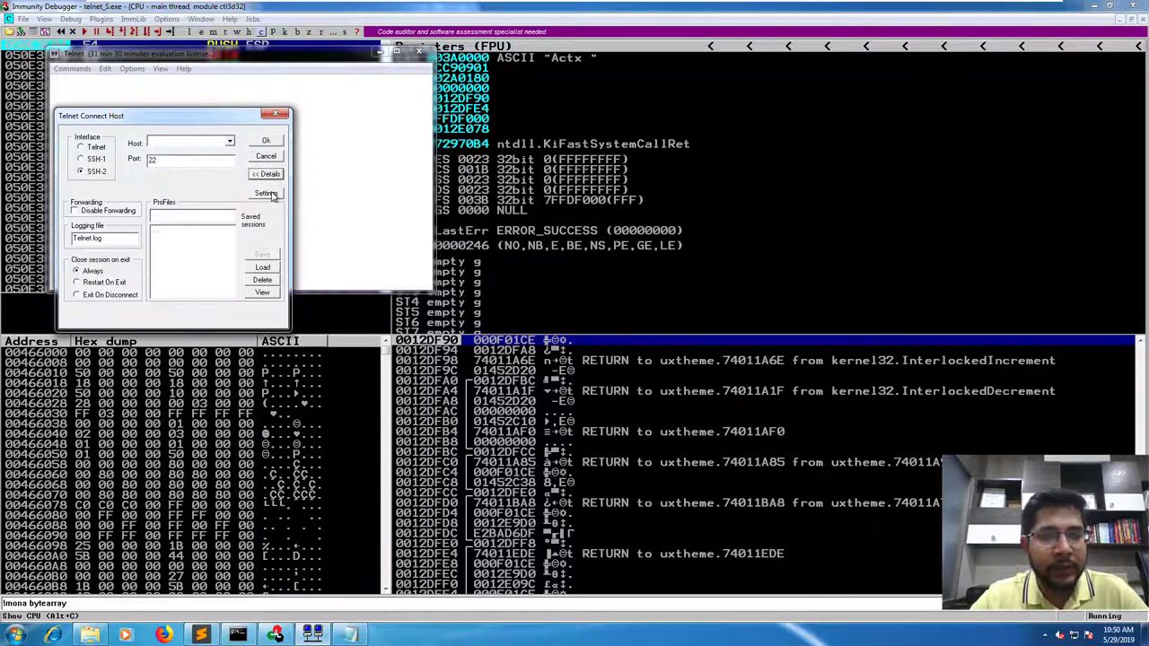
click(266, 193)
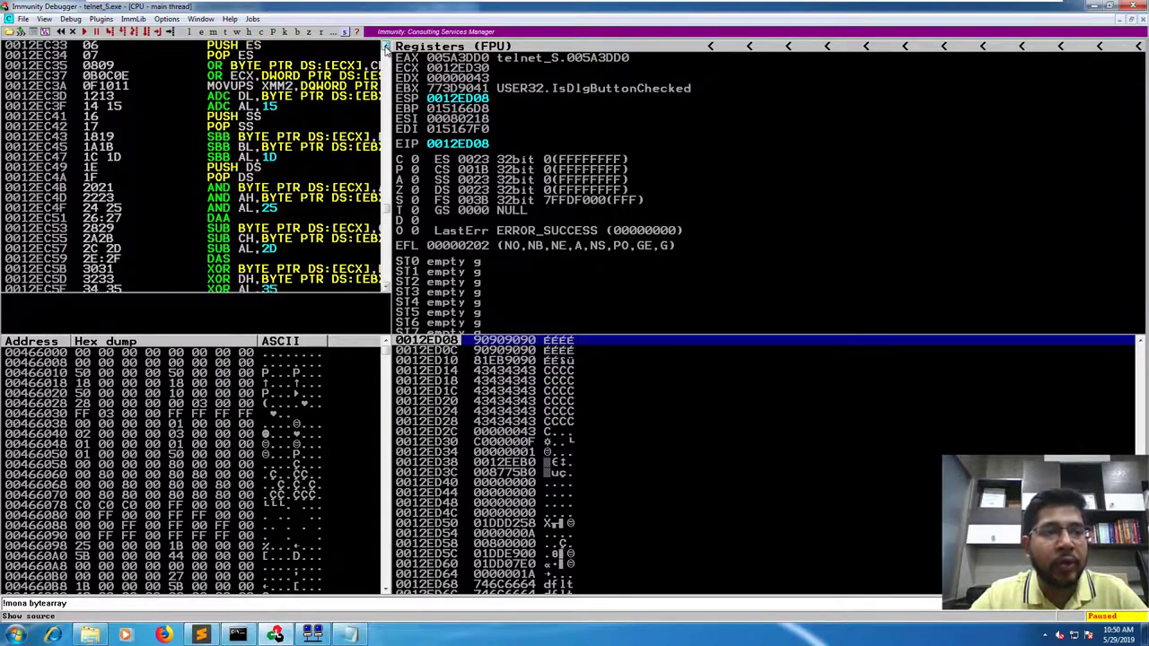
Scroll the disassembly through the decoded byte array, past D6 and D7, to the NOPs at 0012ED08.
scroll(up, 3)
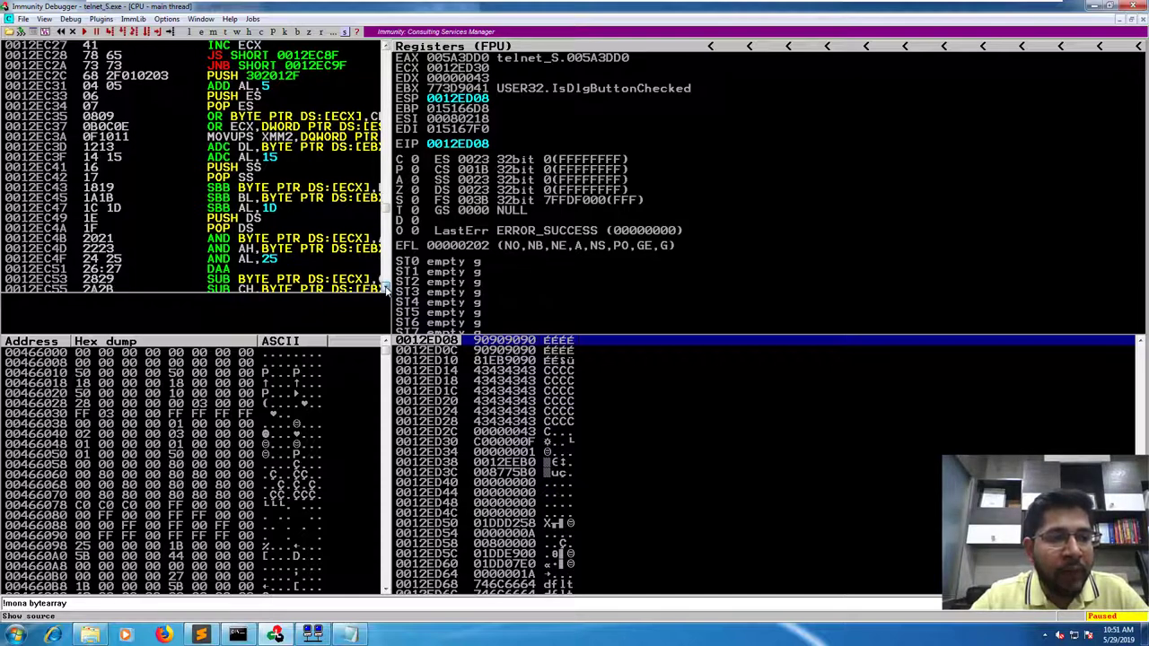
scroll(down, 3)
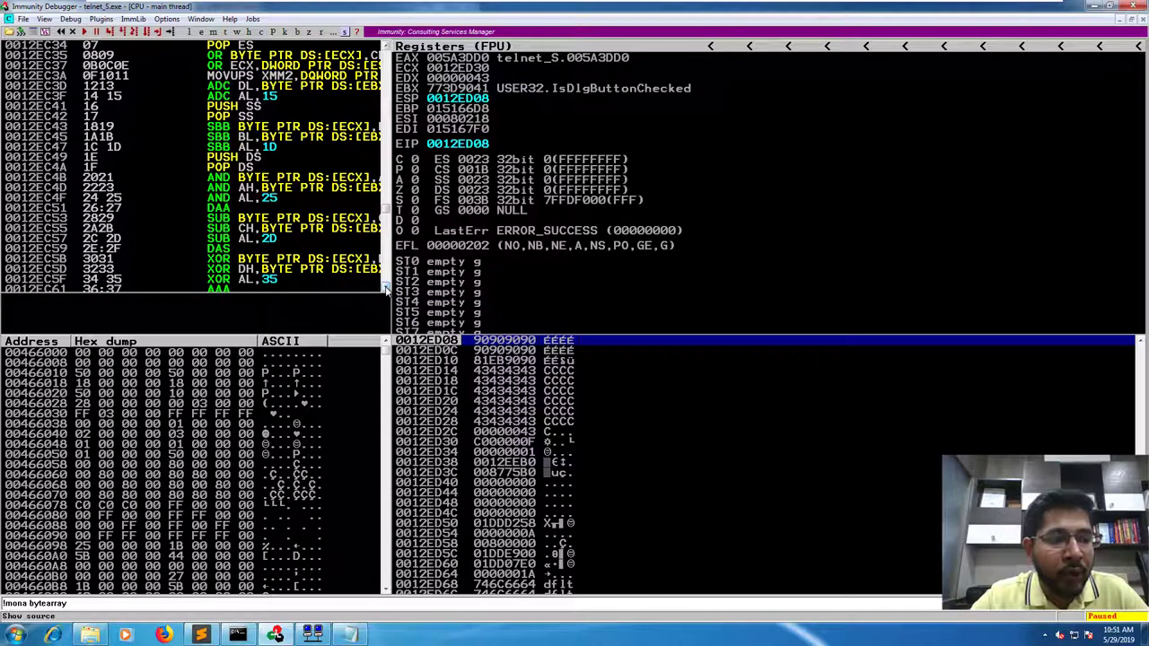
scroll(down, 3)
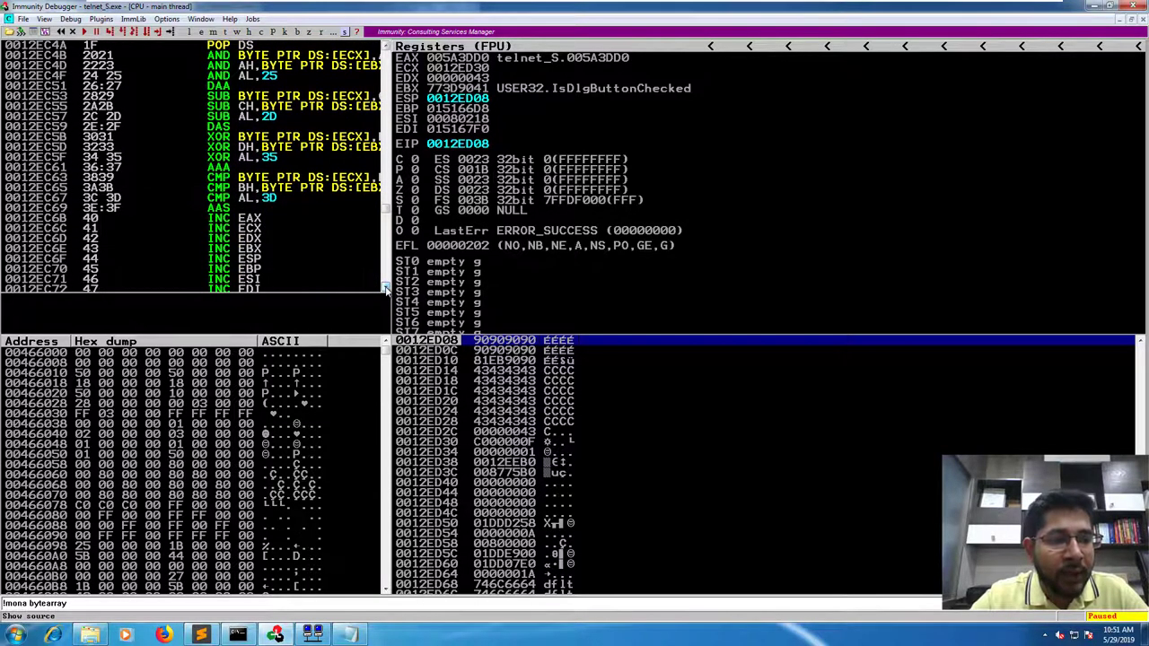
scroll(down, 3)
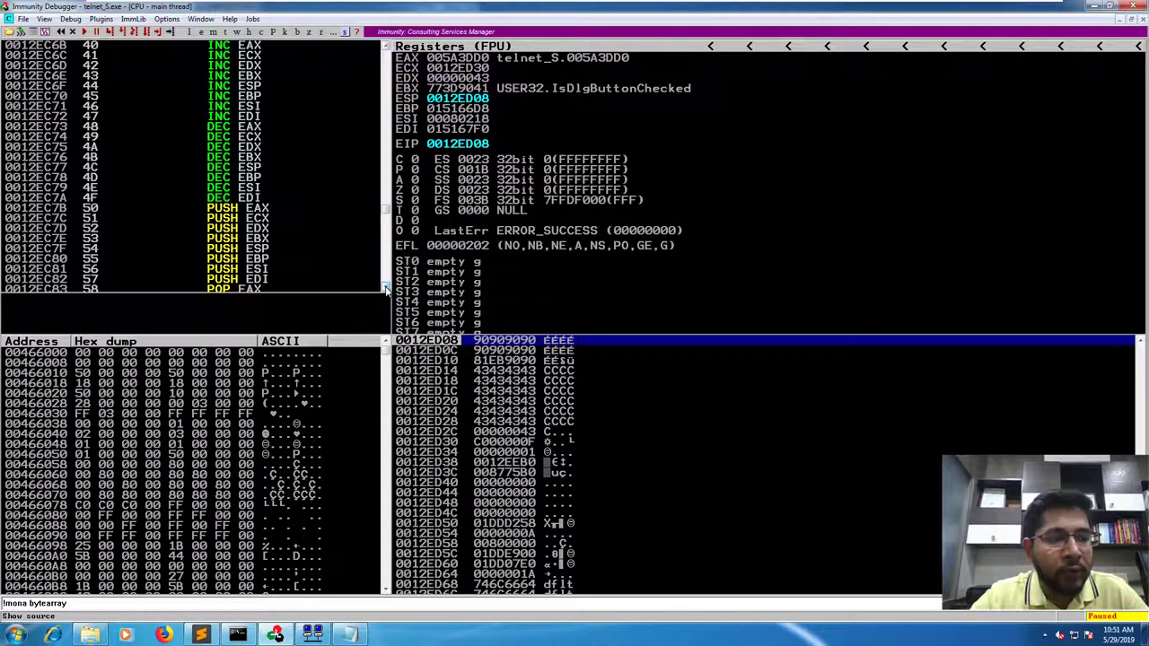
scroll(down, 3)
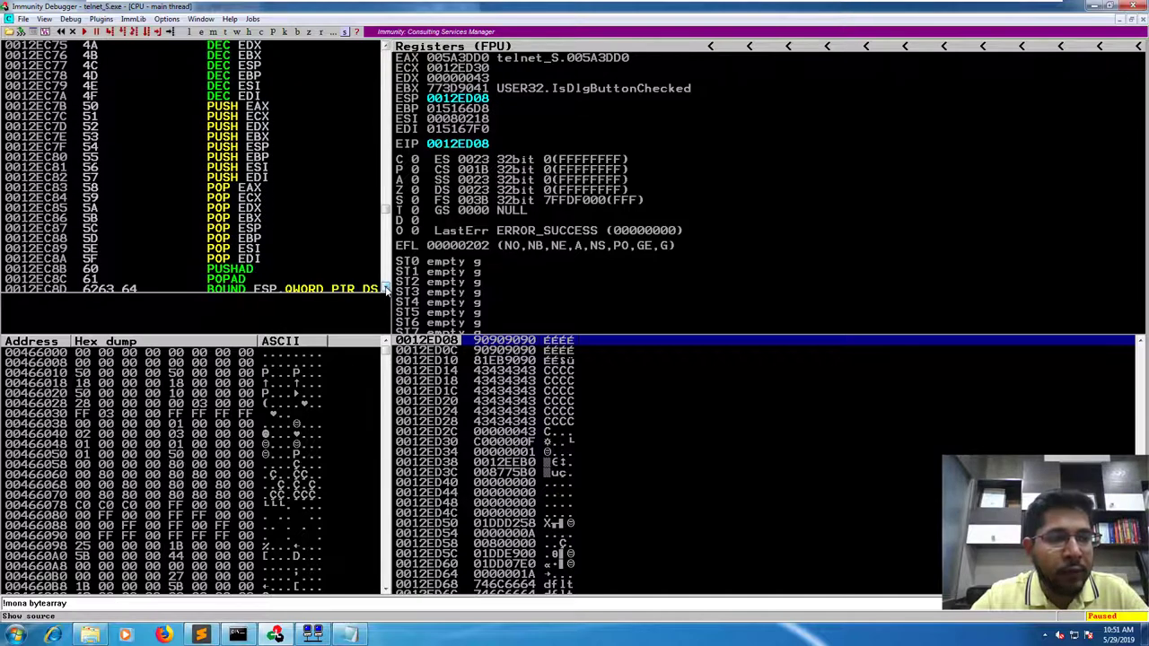
scroll(down, 3)
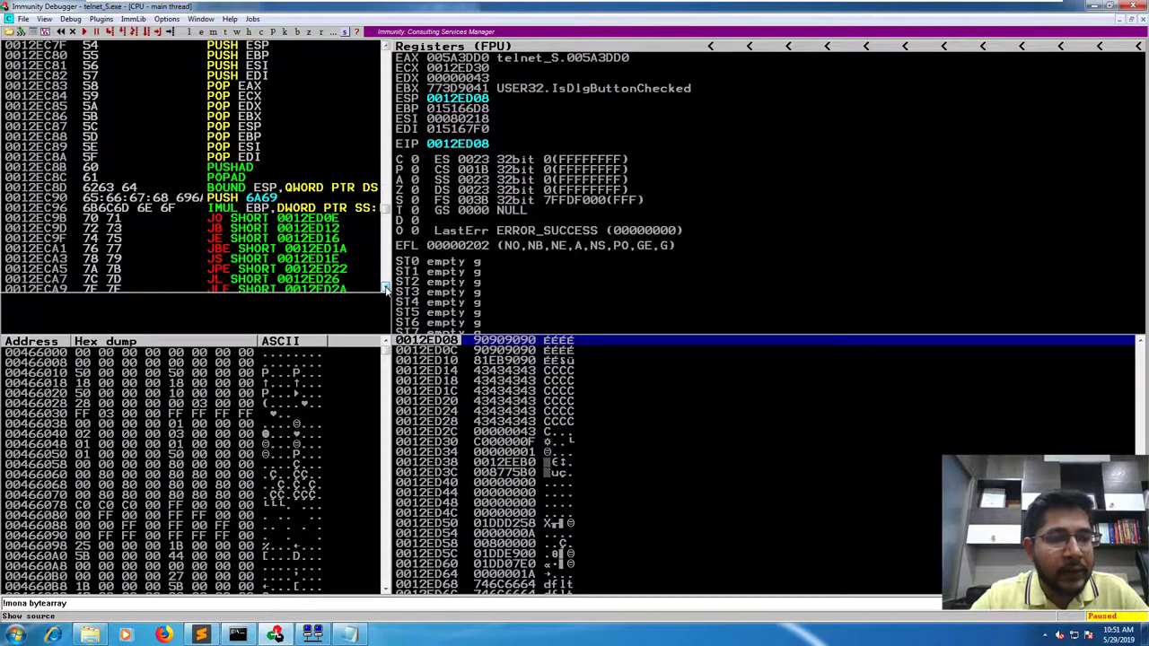
scroll(down, 3)
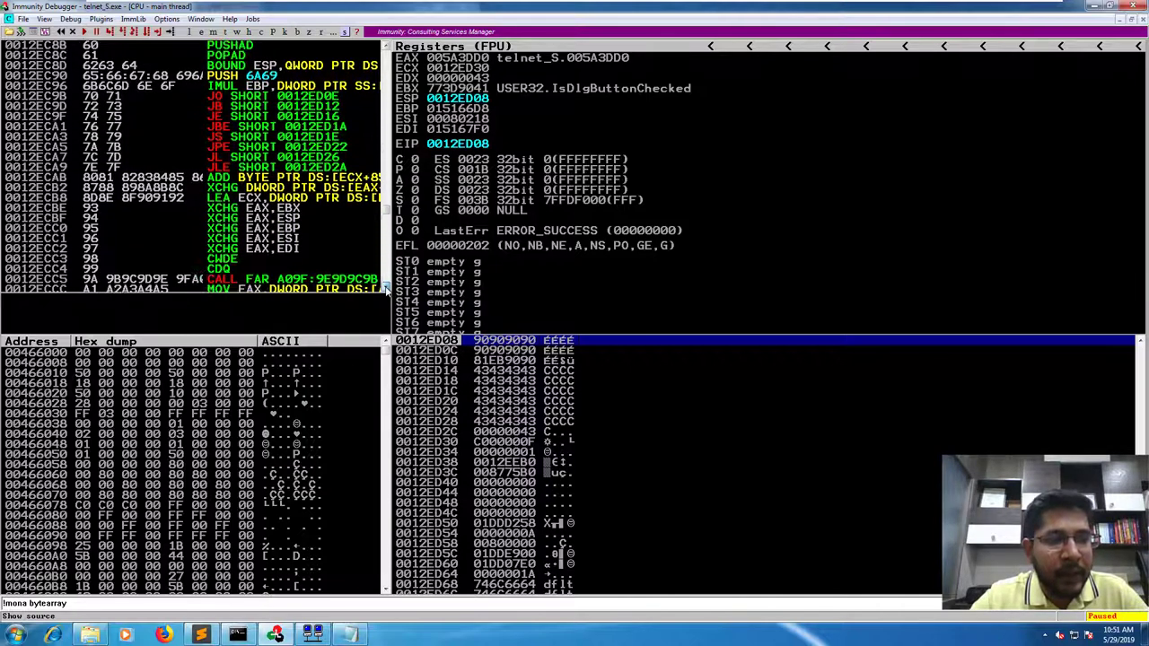
scroll(down, 3)
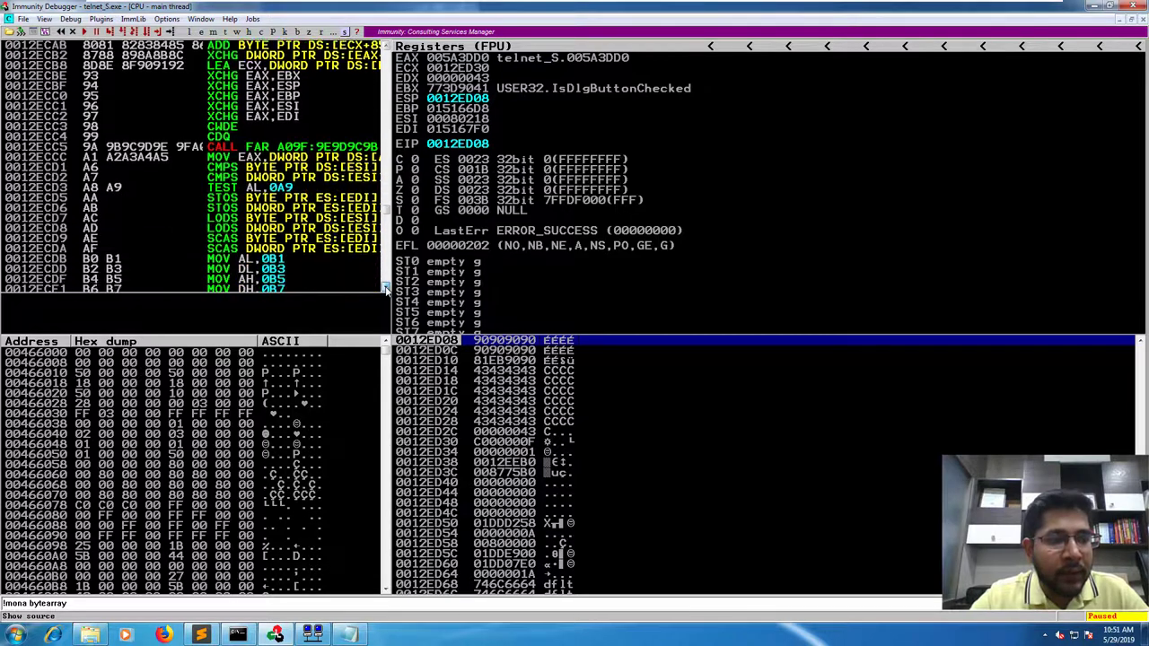
scroll(down, 3)
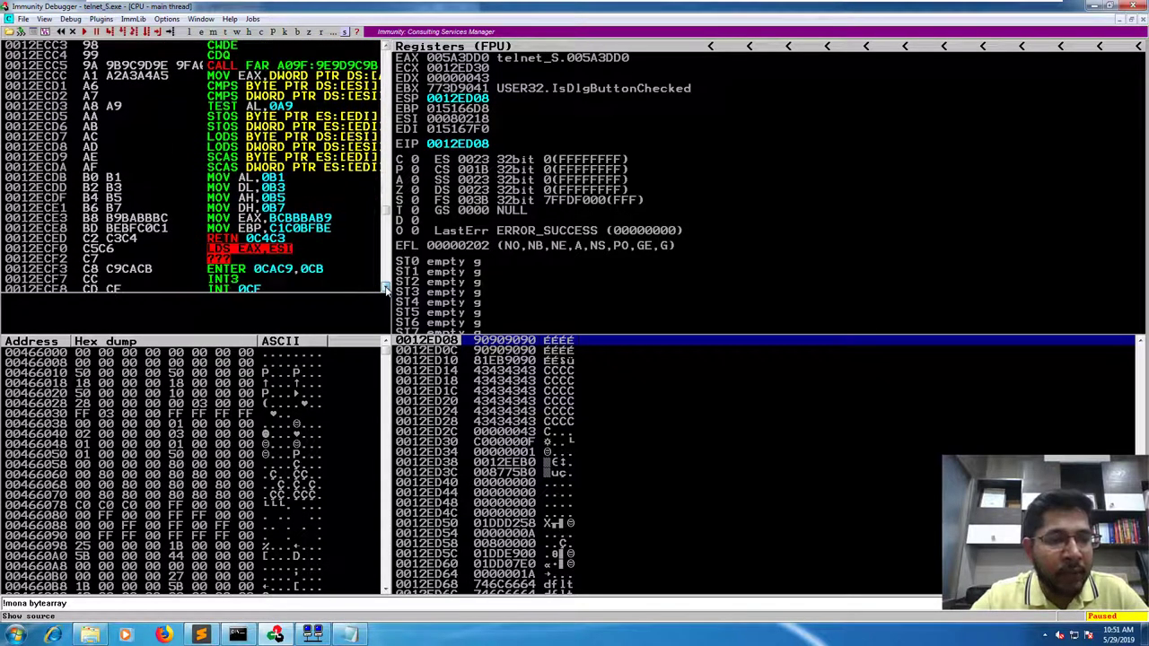
scroll(down, 3)
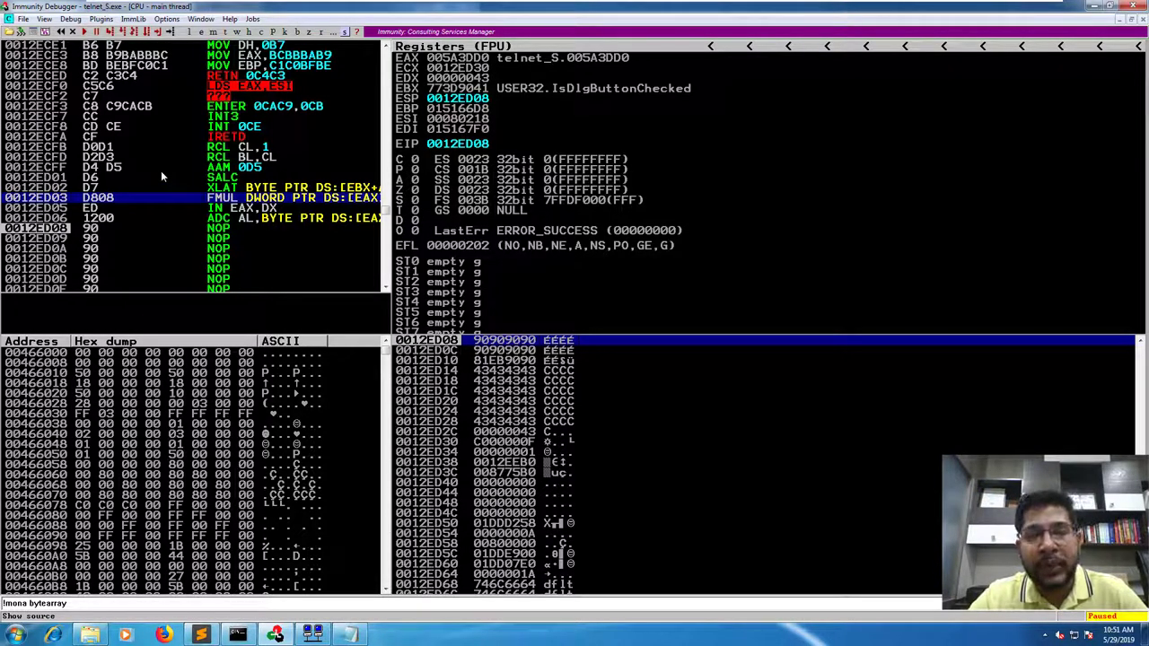
mouse_move(63, 48)
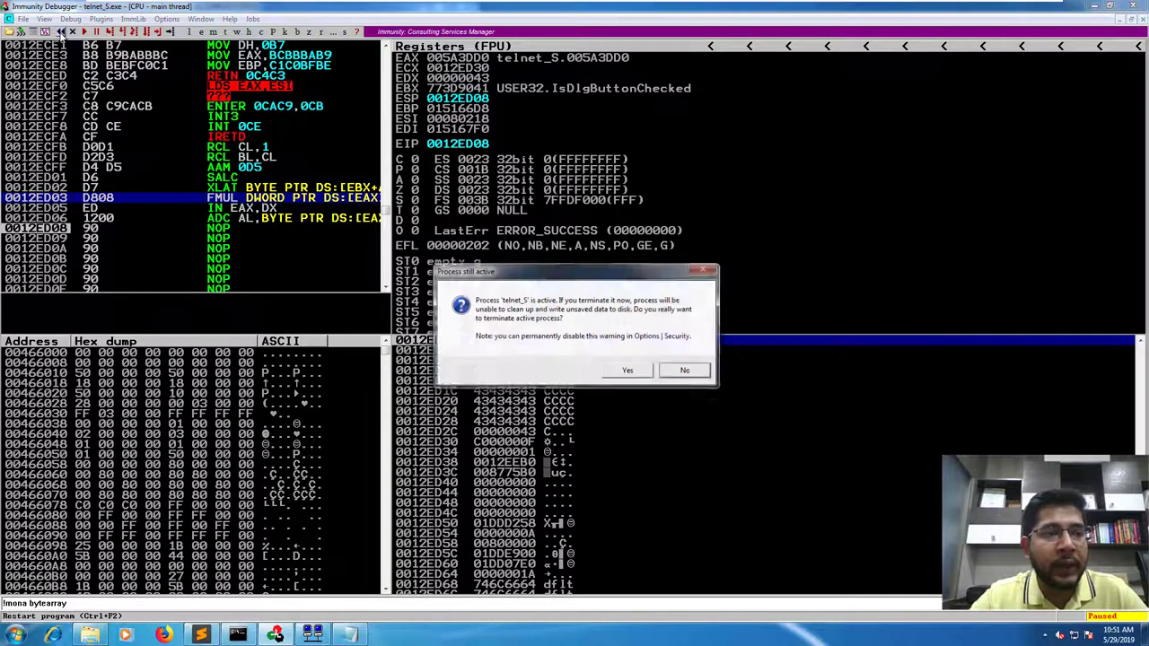
Confirm terminating the active process, then run the restarted telnet_S.
click(627, 370)
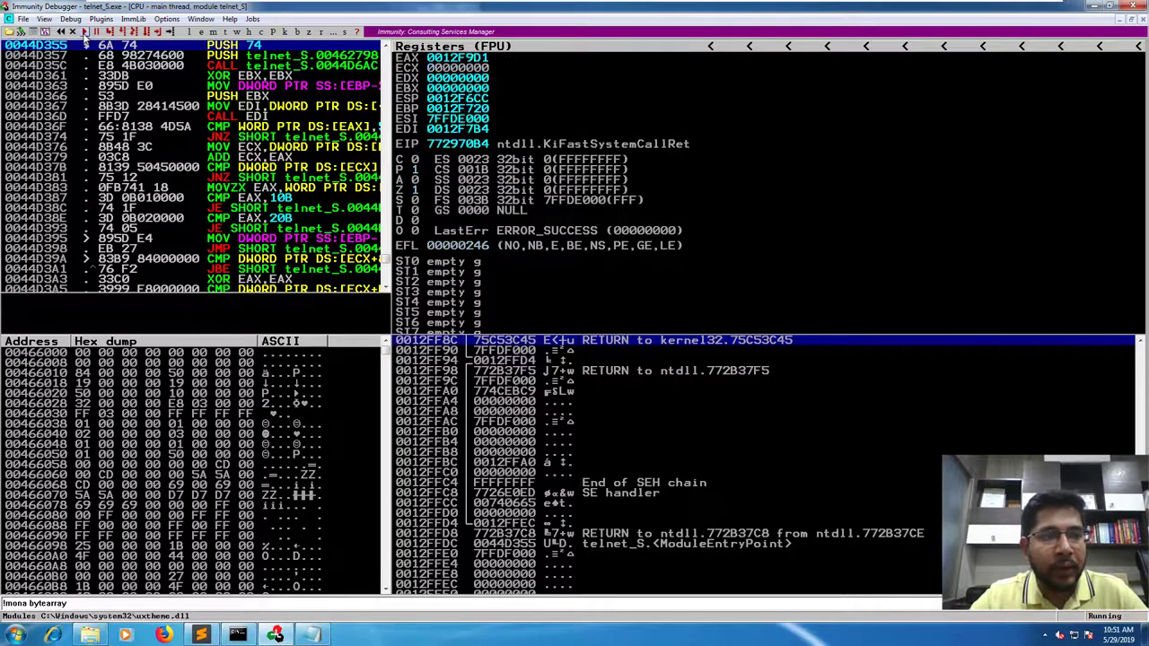
click(388, 635)
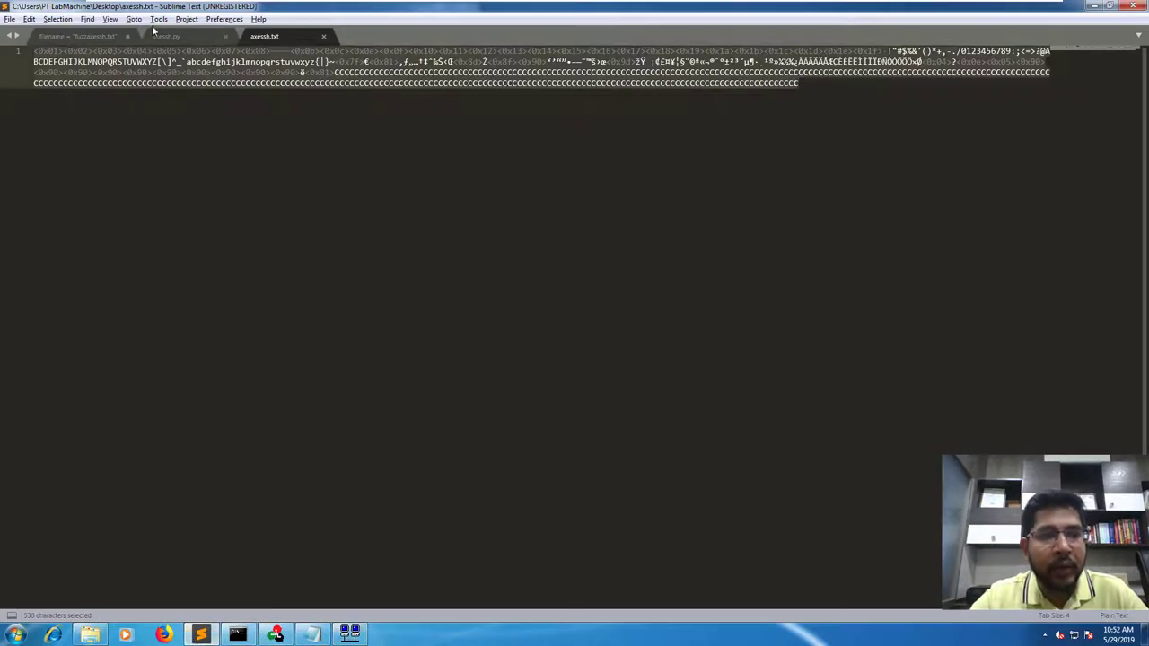
Cut the tested bytearray lines, pad evilString with "A" * 175, and regenerate axessh.txt.
click(166, 36)
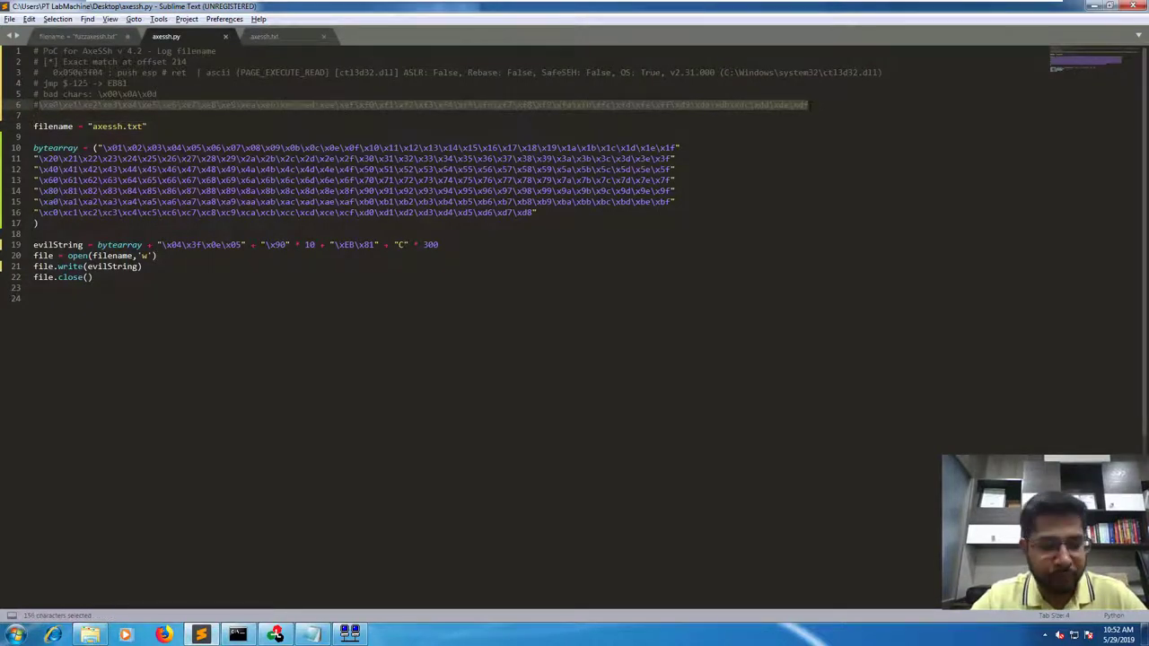
key(Ctrl+x)
text( +)
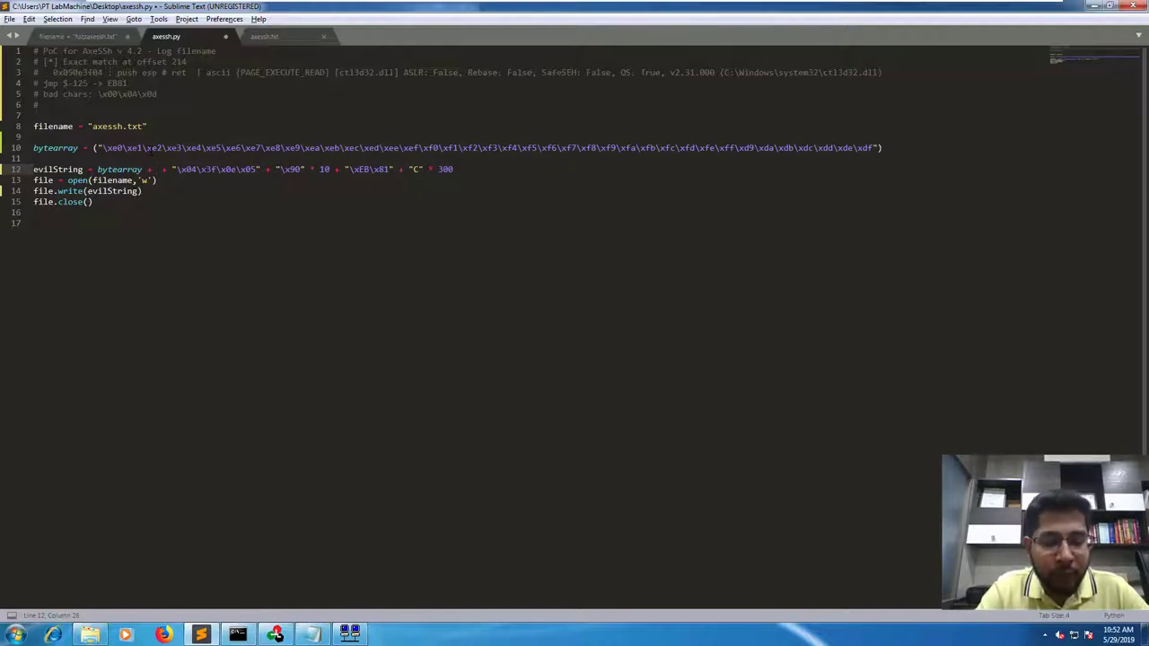
text("A" *)
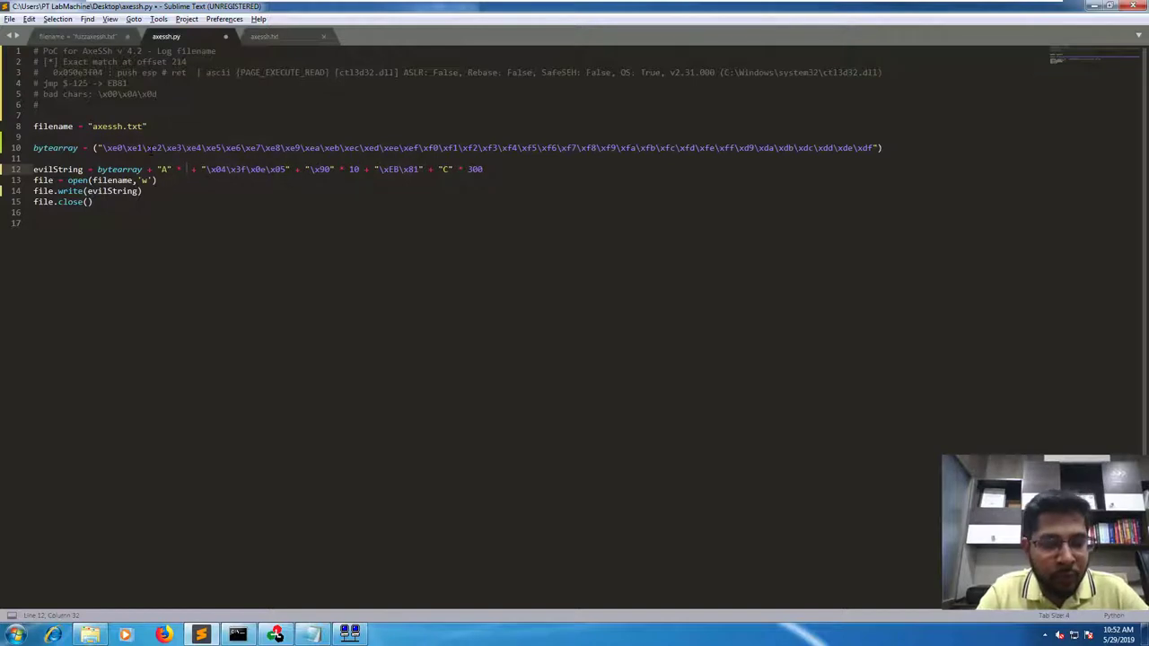
text(175)
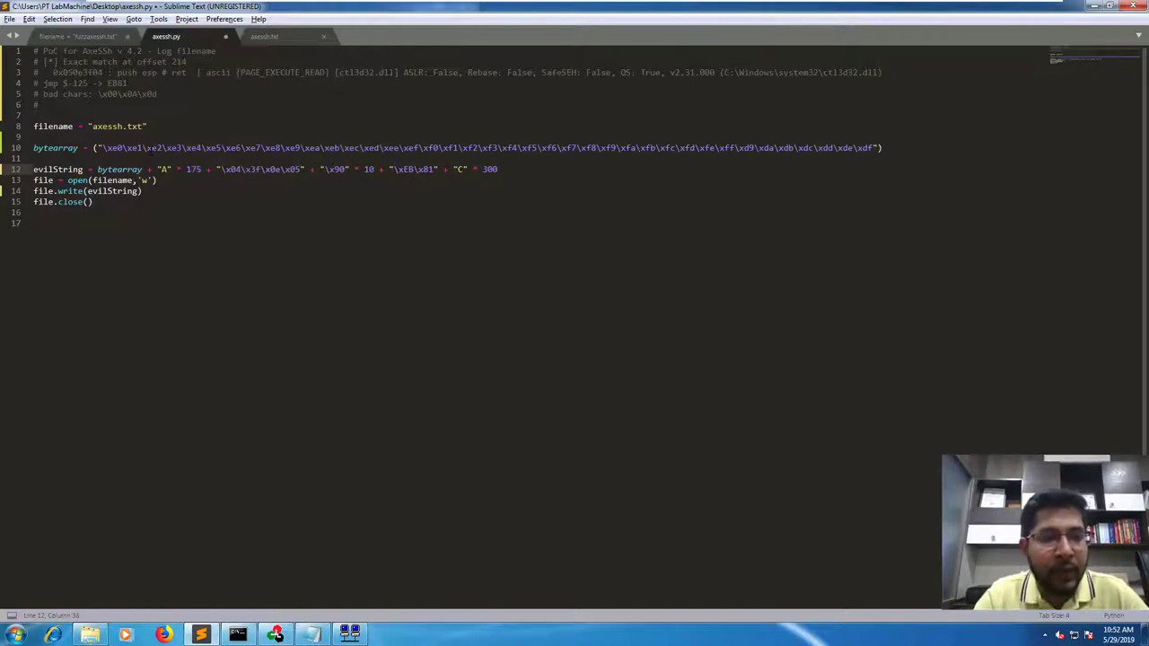
key(ctrl+s)
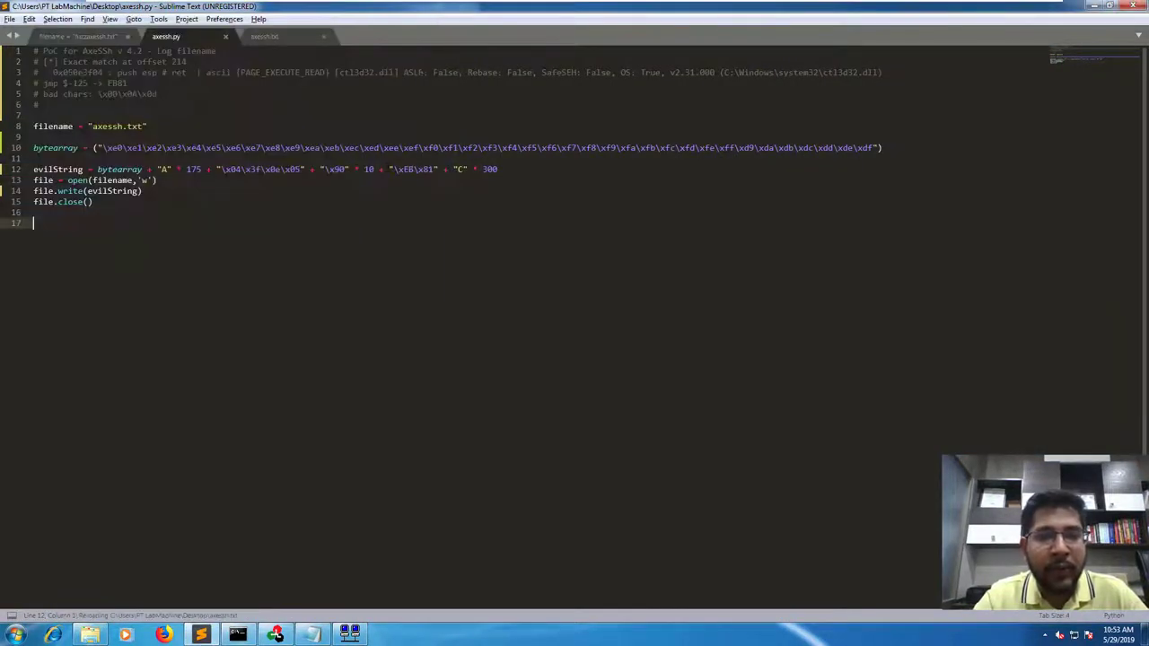
click(263, 35)
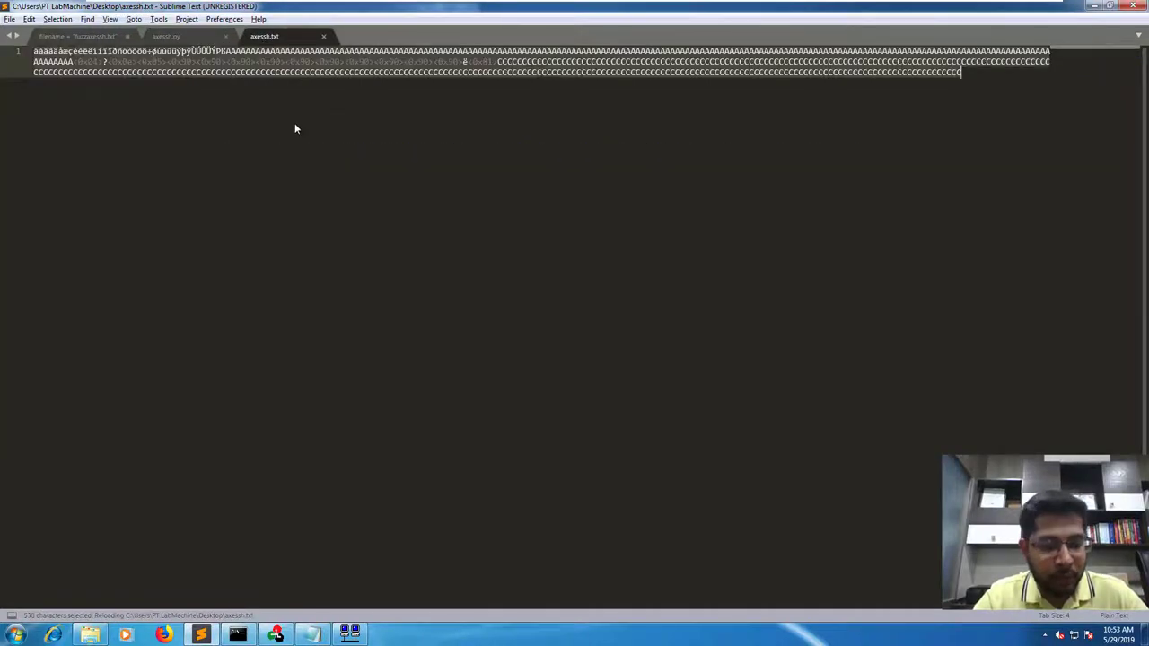
key(ctrl+c)
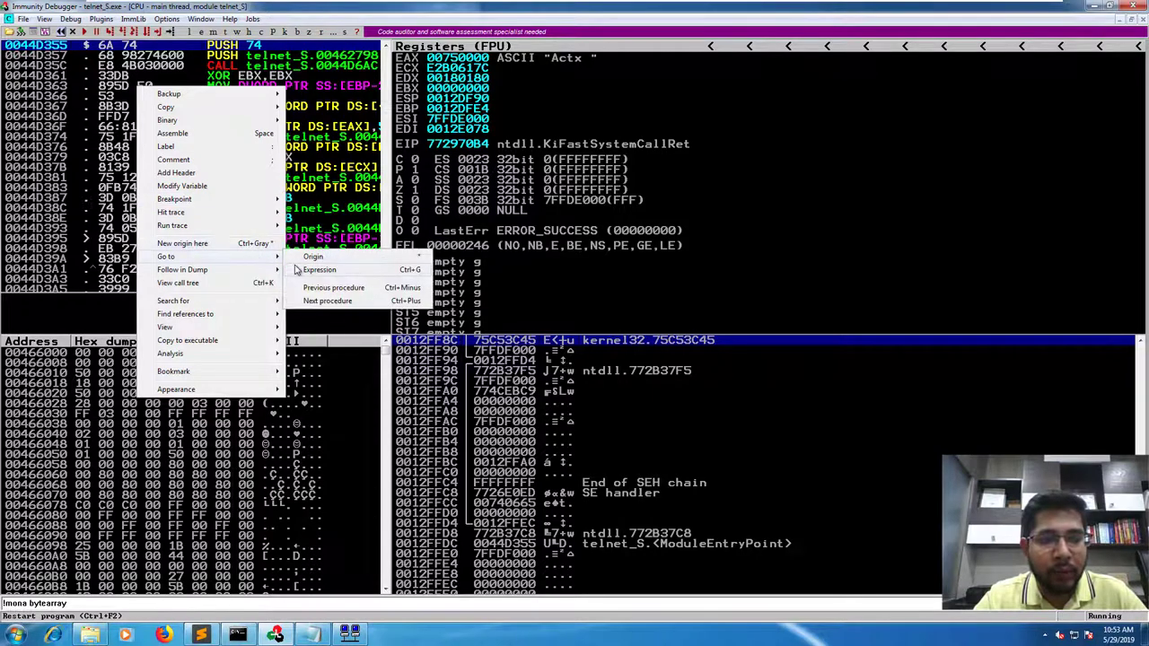
Go to the 050E3F04 gadget, then connect with the payload as the logging file name.
click(320, 270)
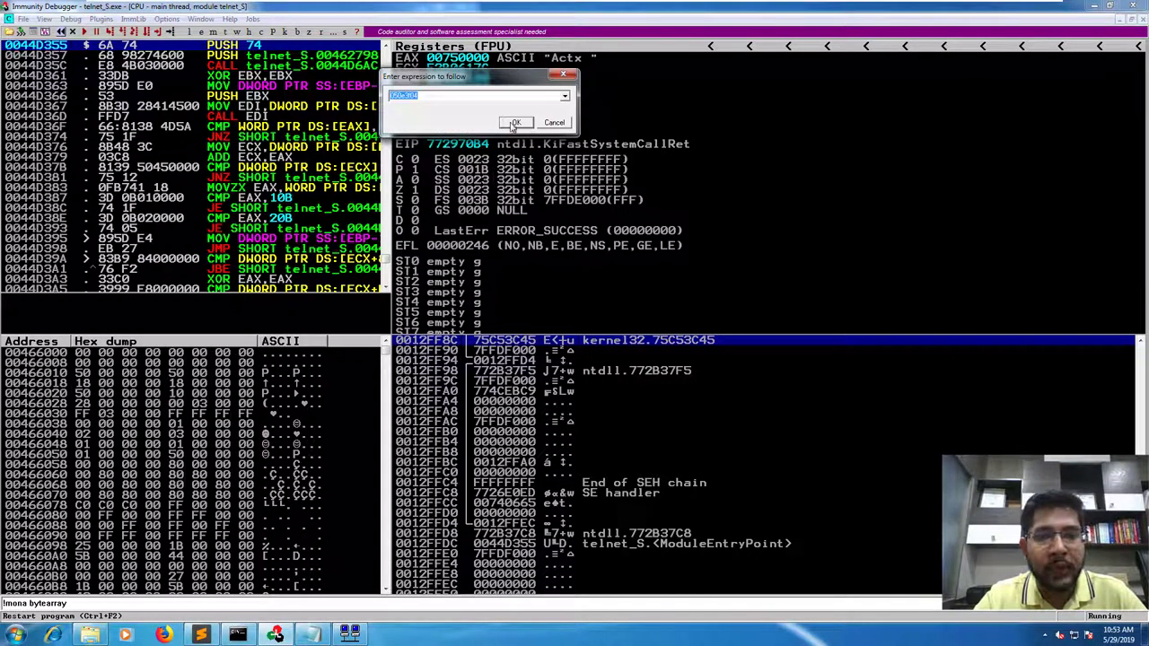
click(515, 122)
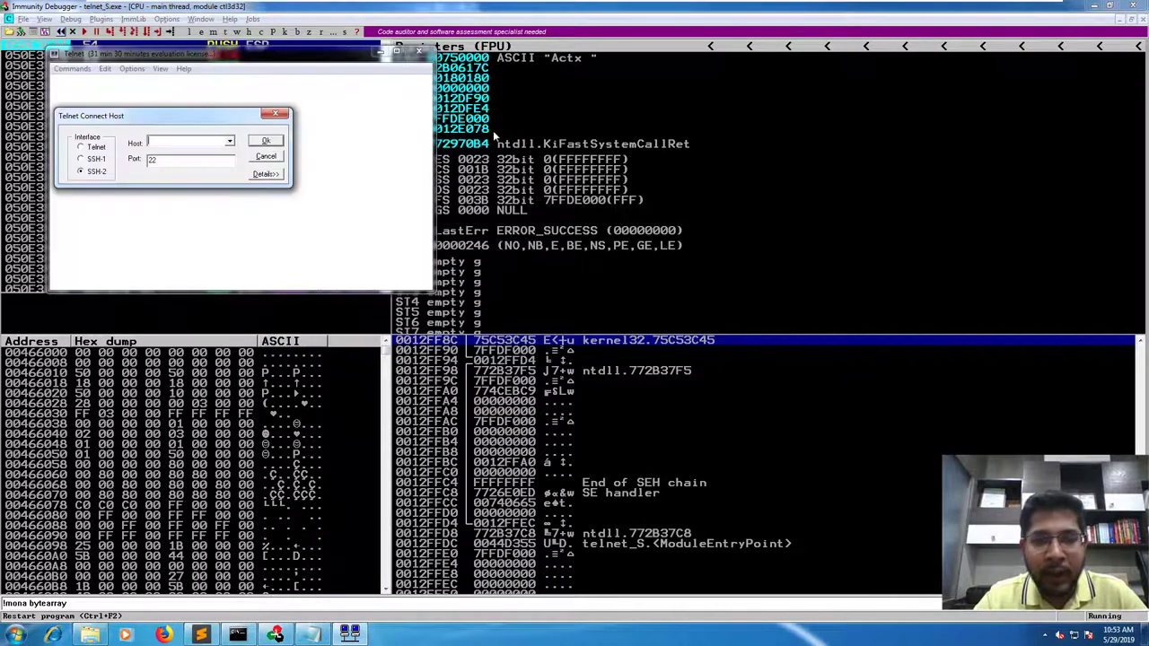
click(265, 174)
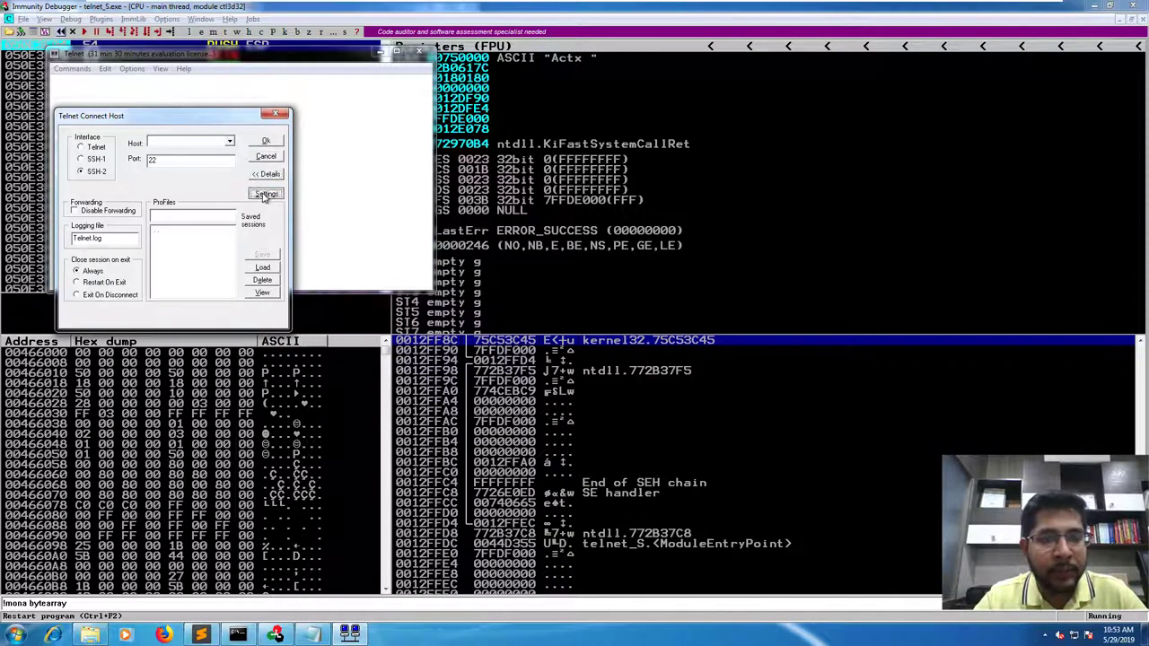
click(265, 194)
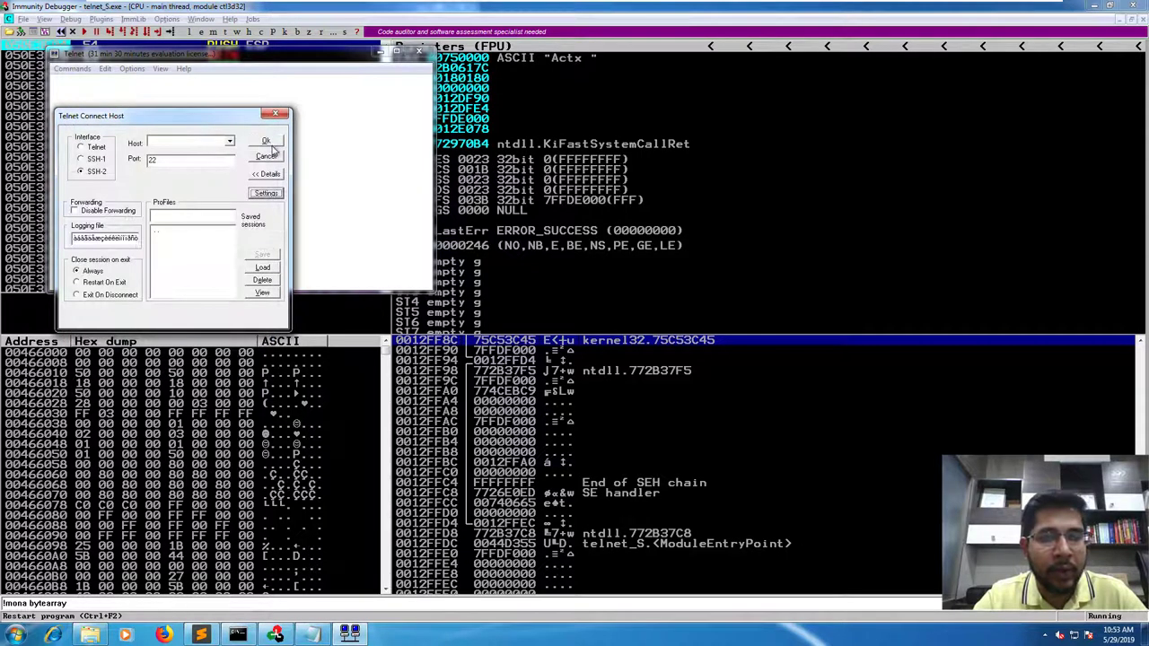
click(266, 141)
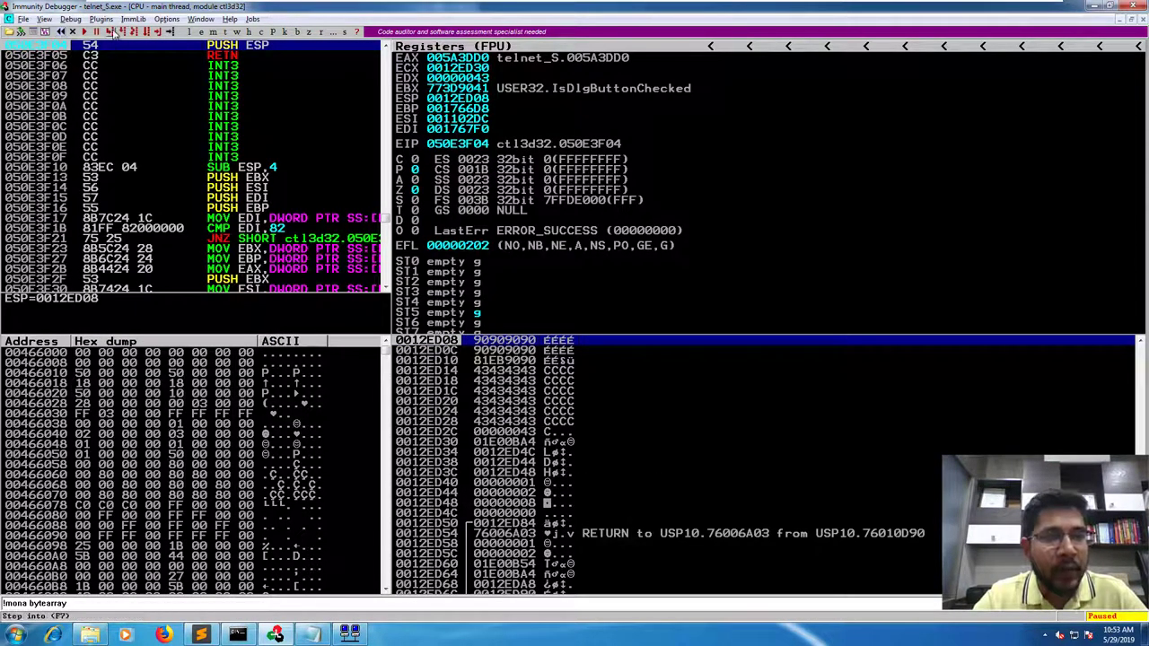
Step through PUSH ESP and RETN, then check the last bytes and following 41s.
click(111, 31)
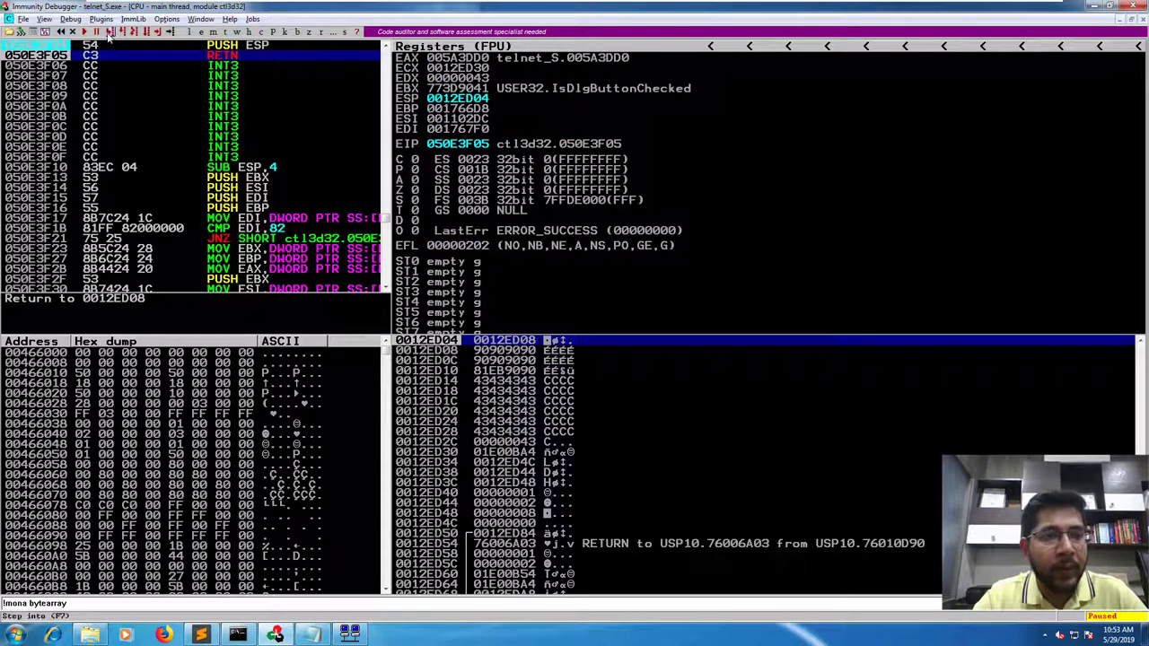
click(106, 31)
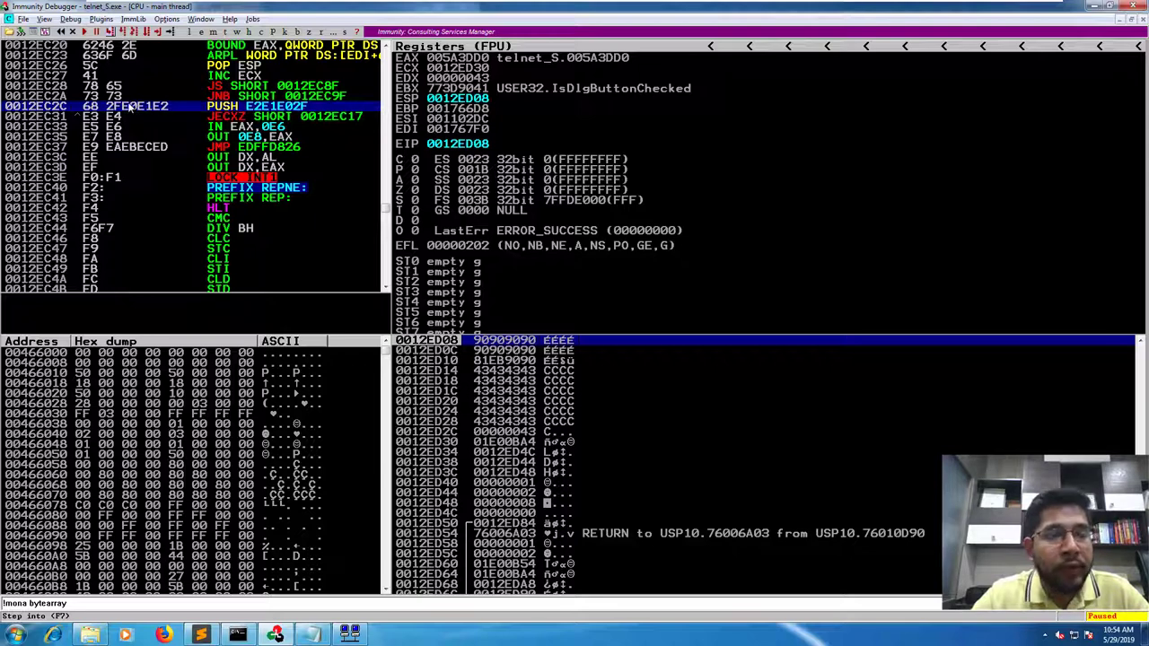
mouse_move(368, 283)
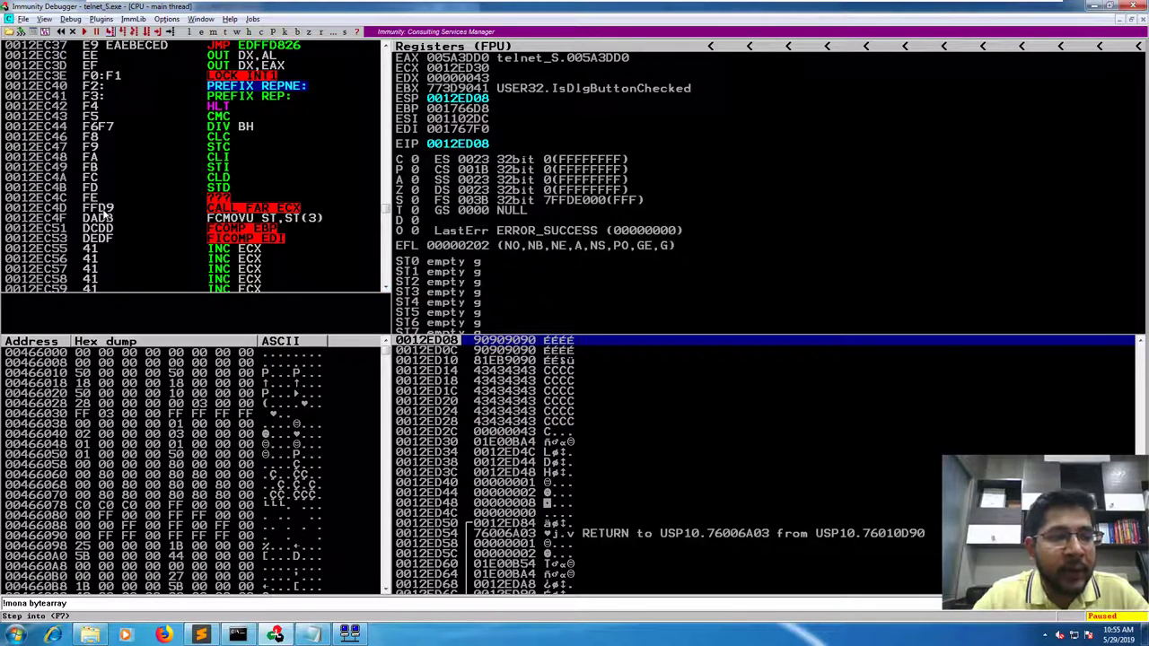
click(108, 238)
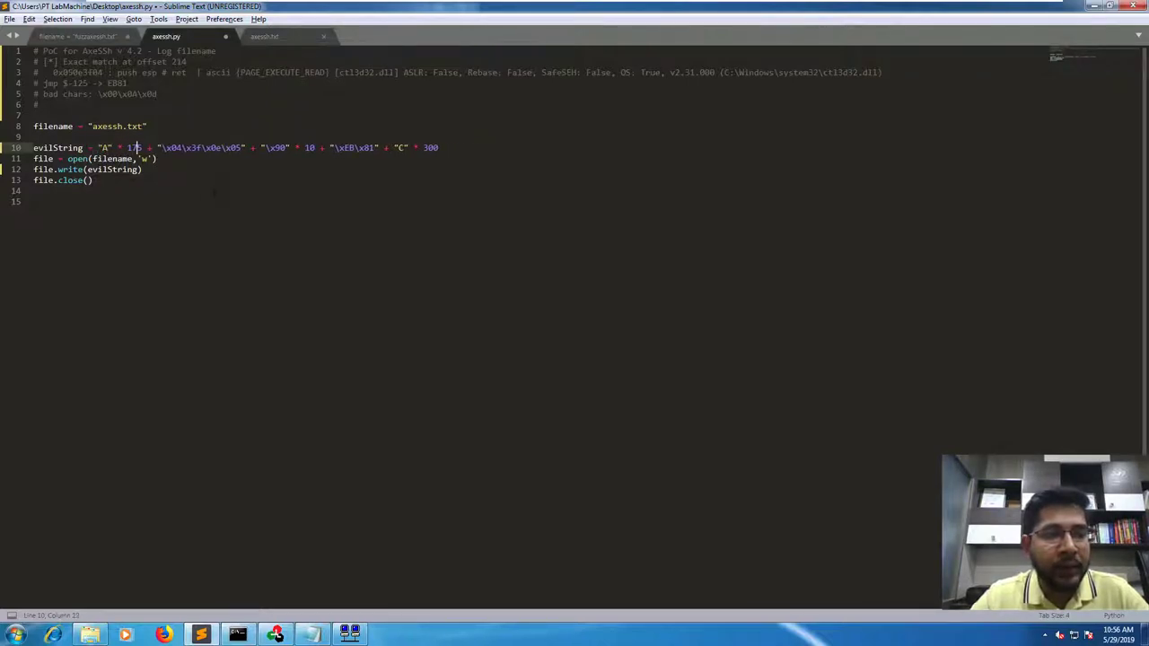
Change the evilString A padding count from 175 to 214.
text(214)
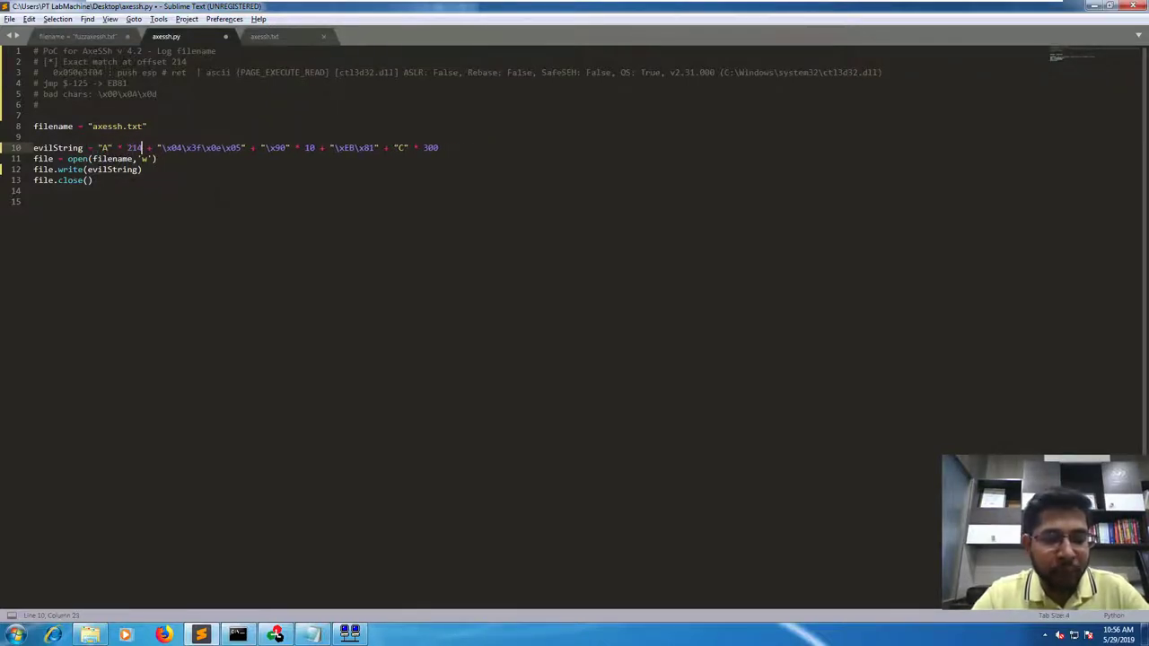